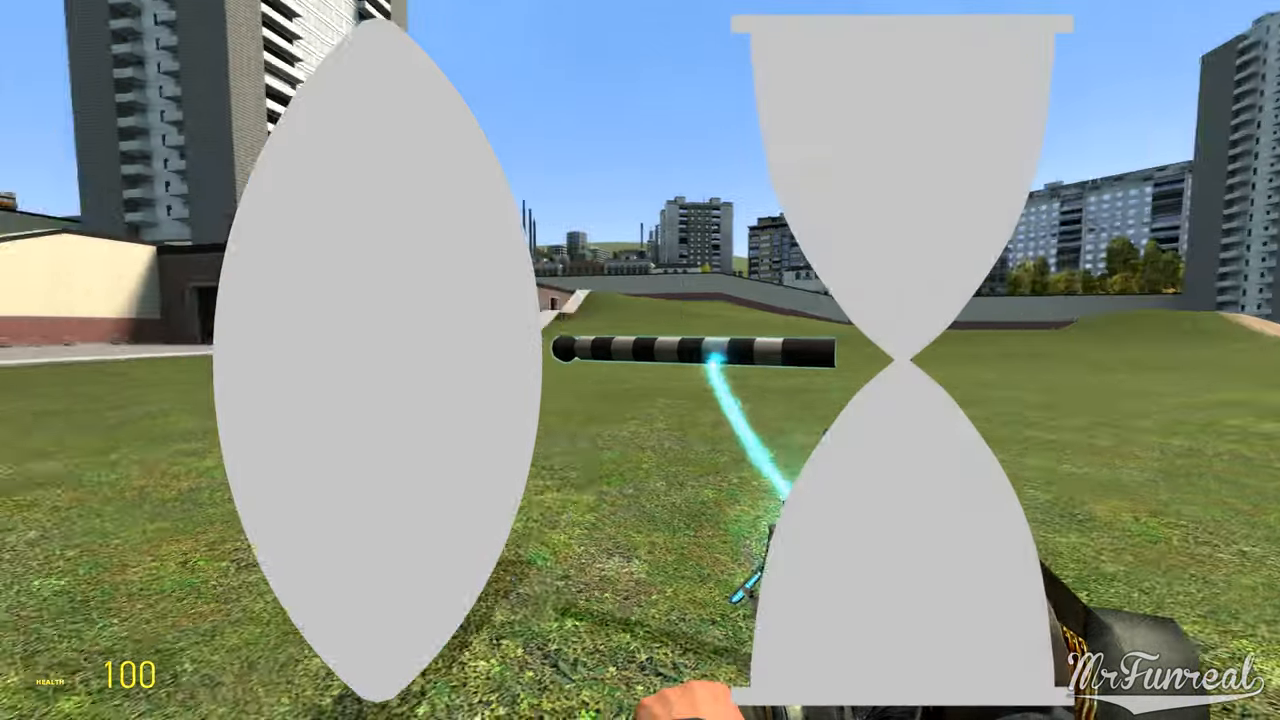
pyautogui.moveTo(640, 360)
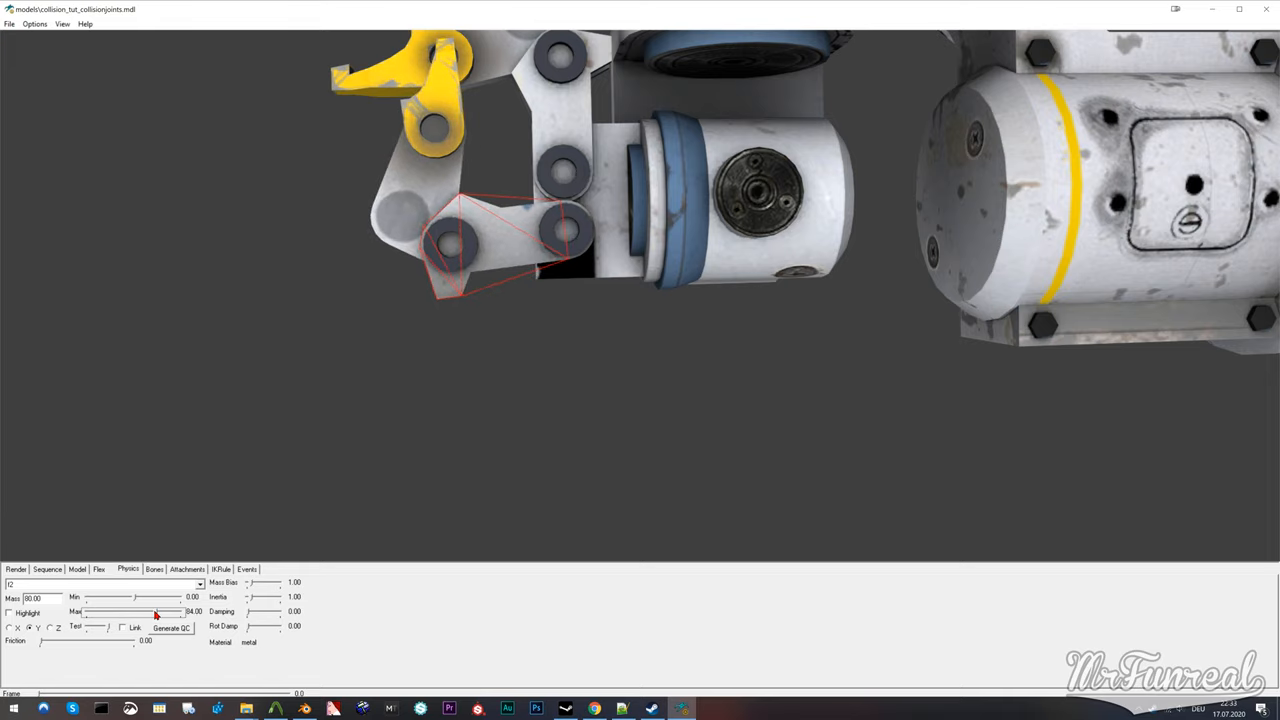
# Duplicate the gas can mesh and rename the copy as the collision model for export.
pyautogui.moveTo(136, 596); pyautogui.dragTo(124, 596)
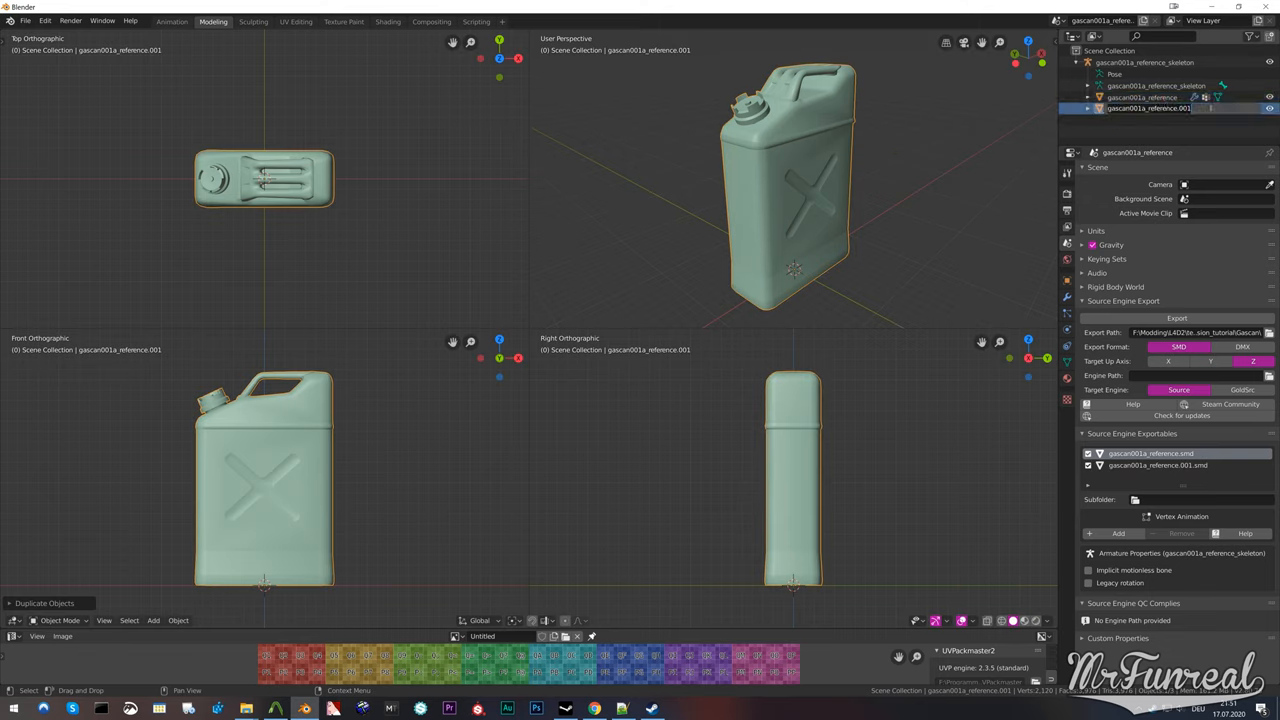
pyautogui.doubleClick(1144, 108)
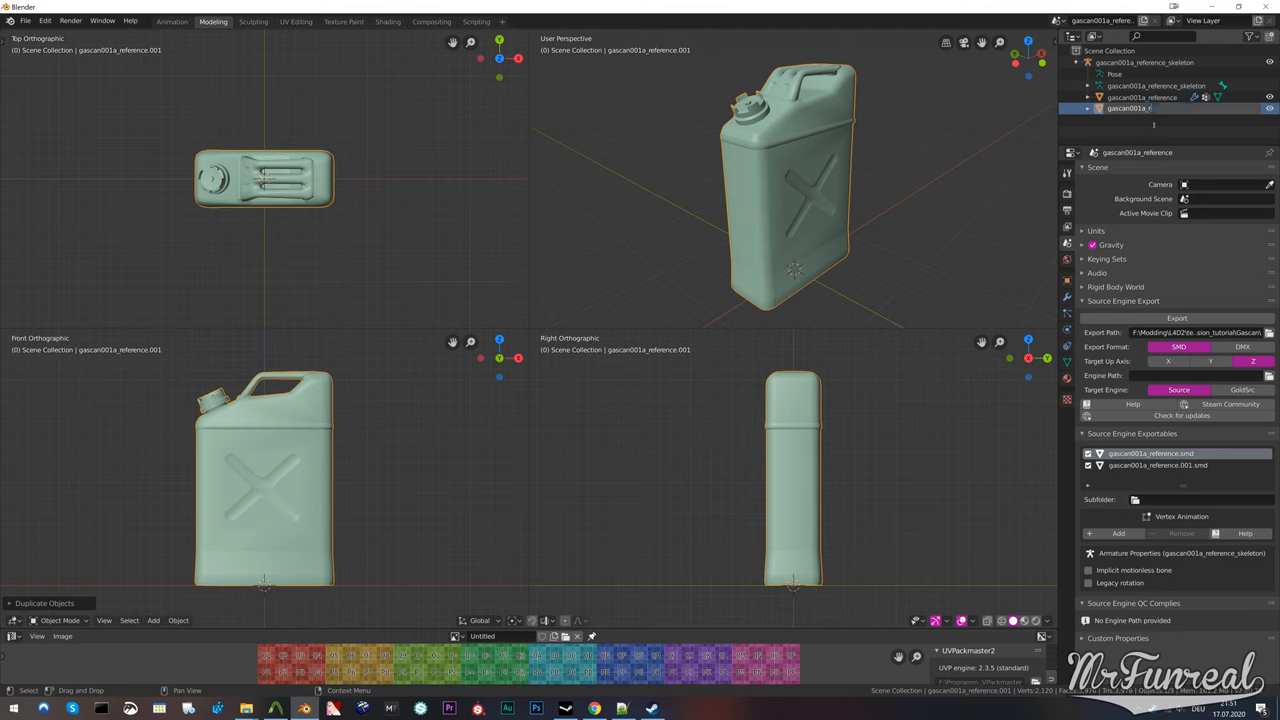
pyautogui.click(1136, 96)
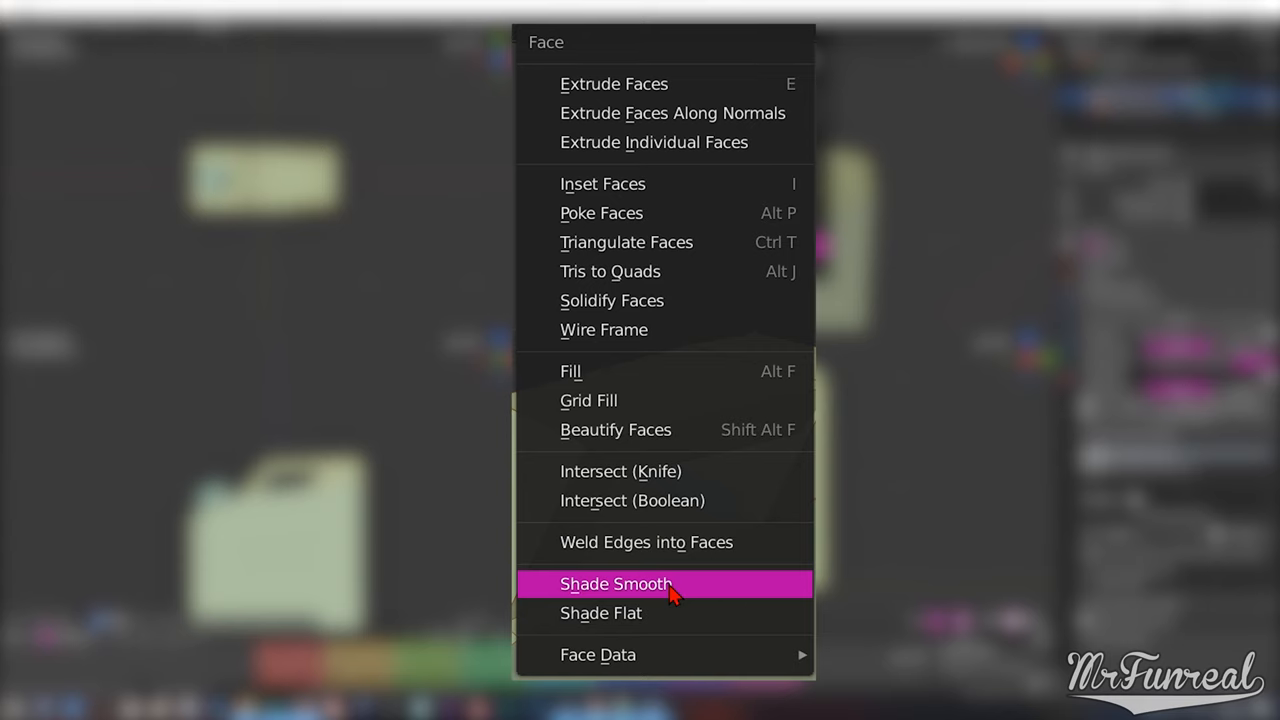
# Shade the collision mesh smooth and export gascan001a_phy.smd on its own.
pyautogui.click(616, 584)
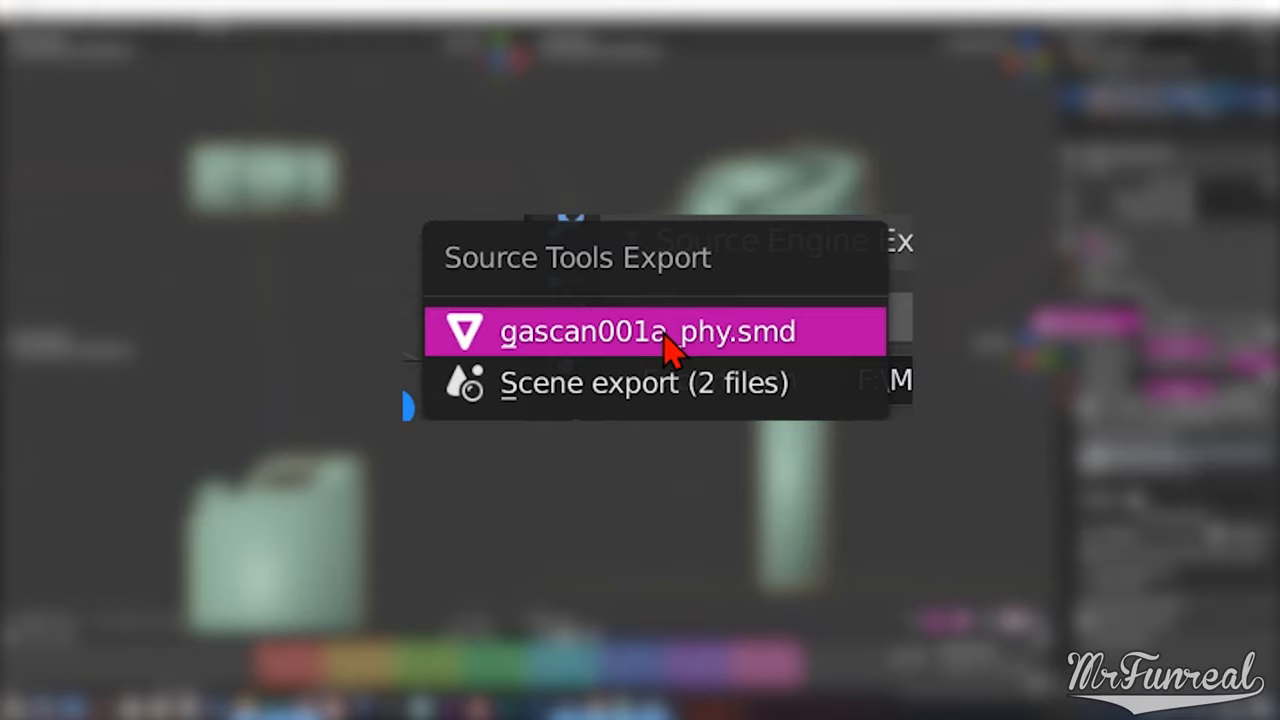
pyautogui.click(646, 332)
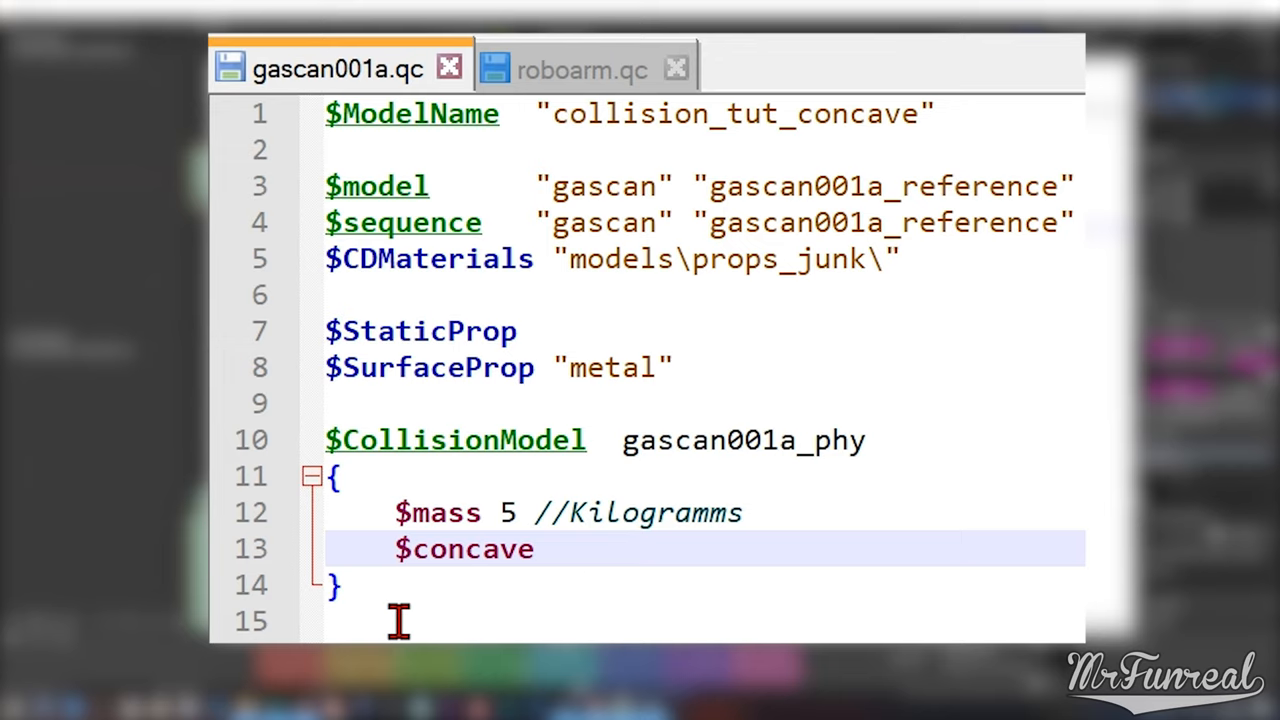
# Add a concave gascan001a_phy $CollisionModel with mass 5, compile in Crowbar and launch Model Viewer.
pyautogui.doubleClick(742, 440)
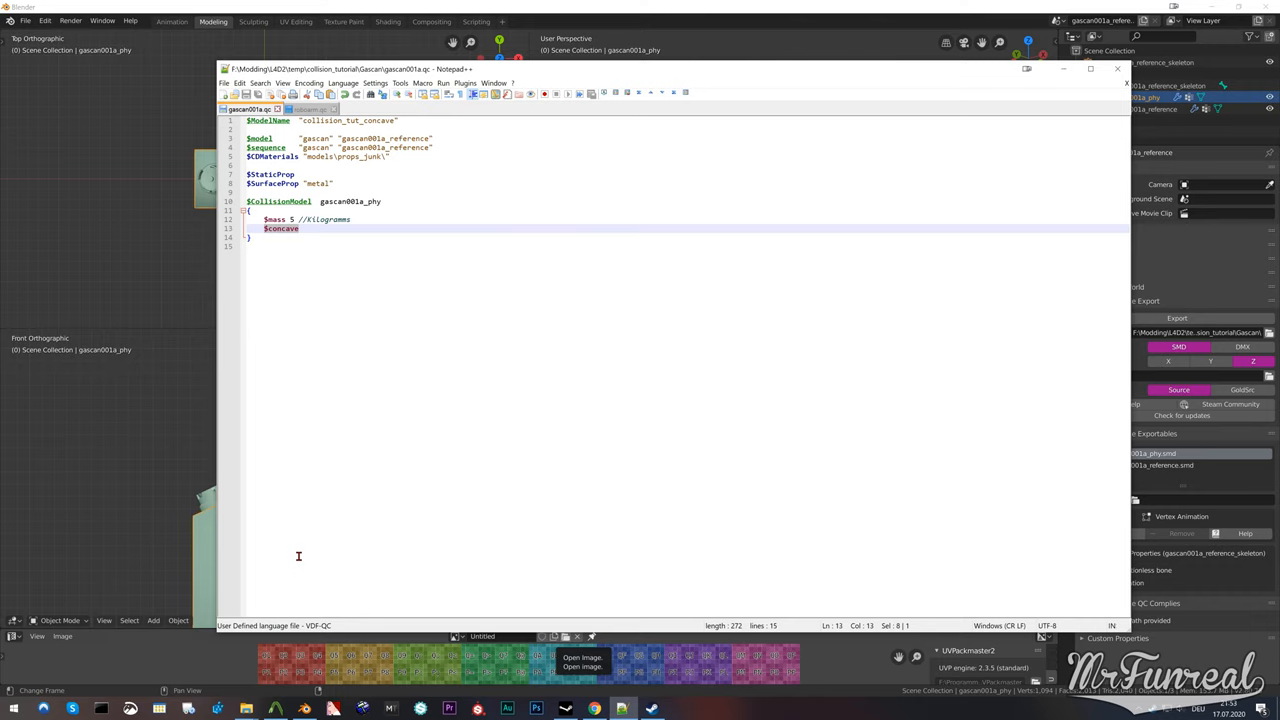
pyautogui.click(380, 380)
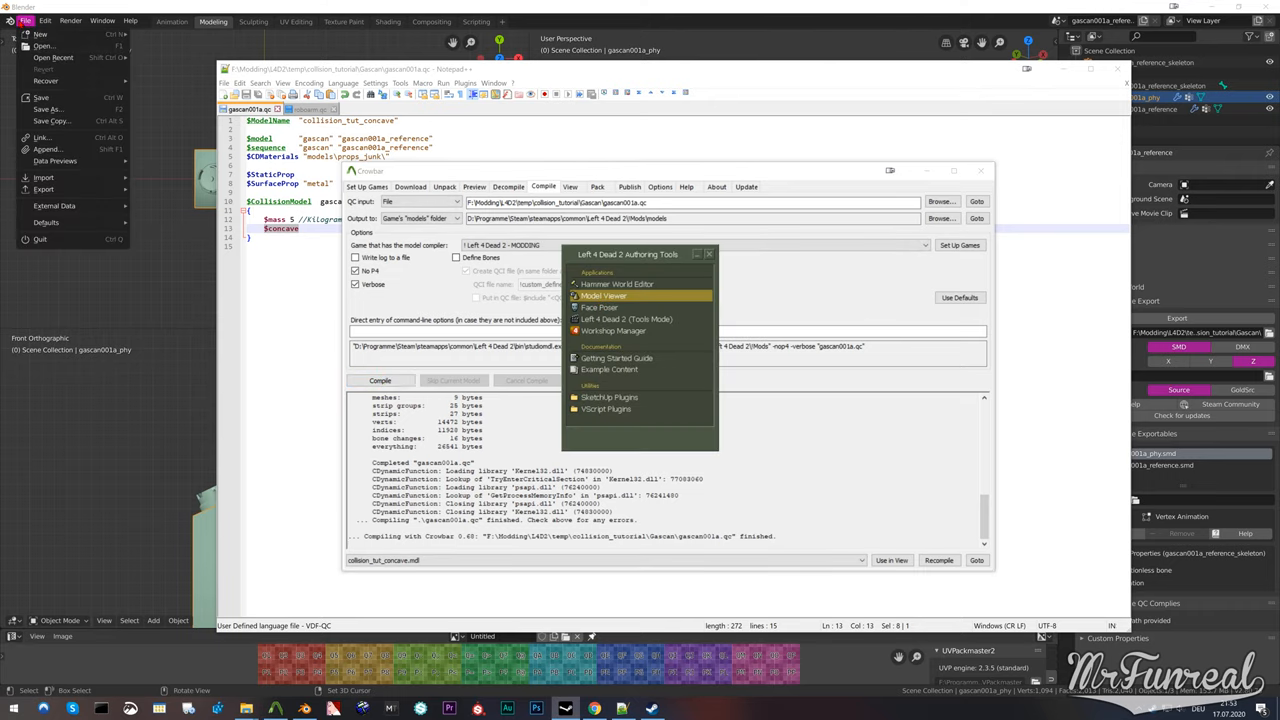
pyautogui.click(604, 296)
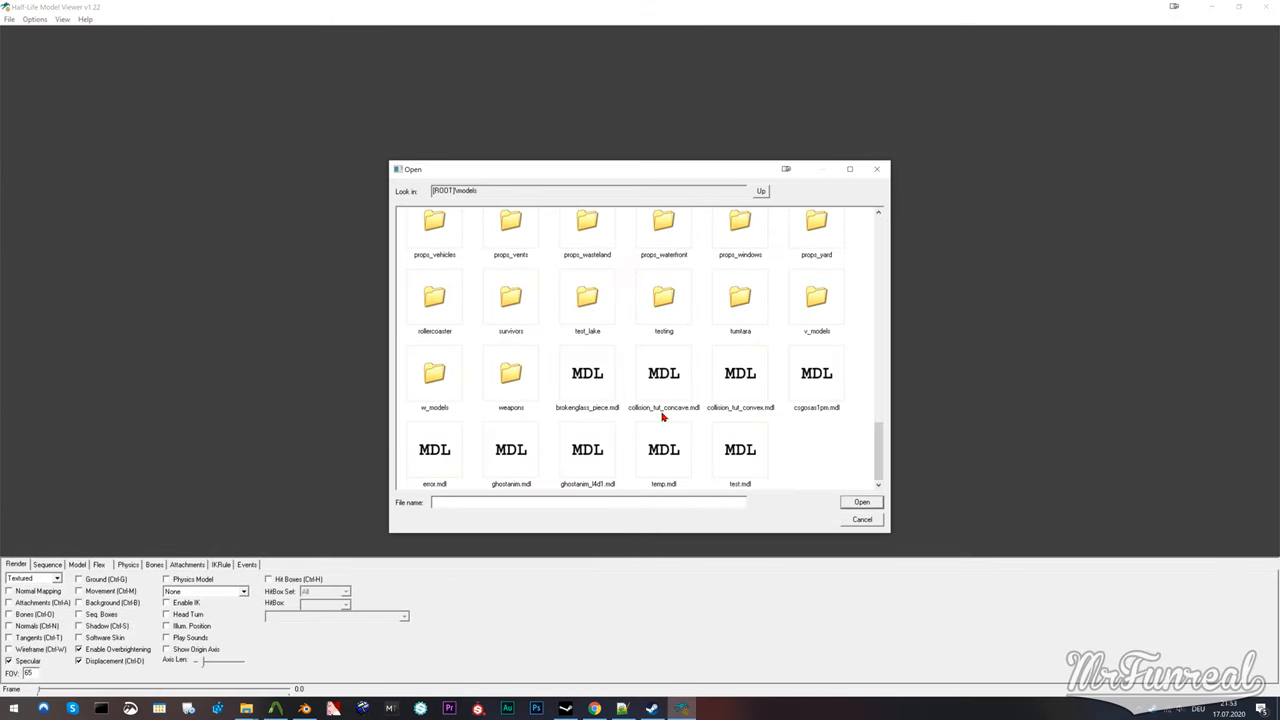
# Load collision_tut_concave.mdl and orbit it to inspect the physics collision hull.
pyautogui.click(860, 520)
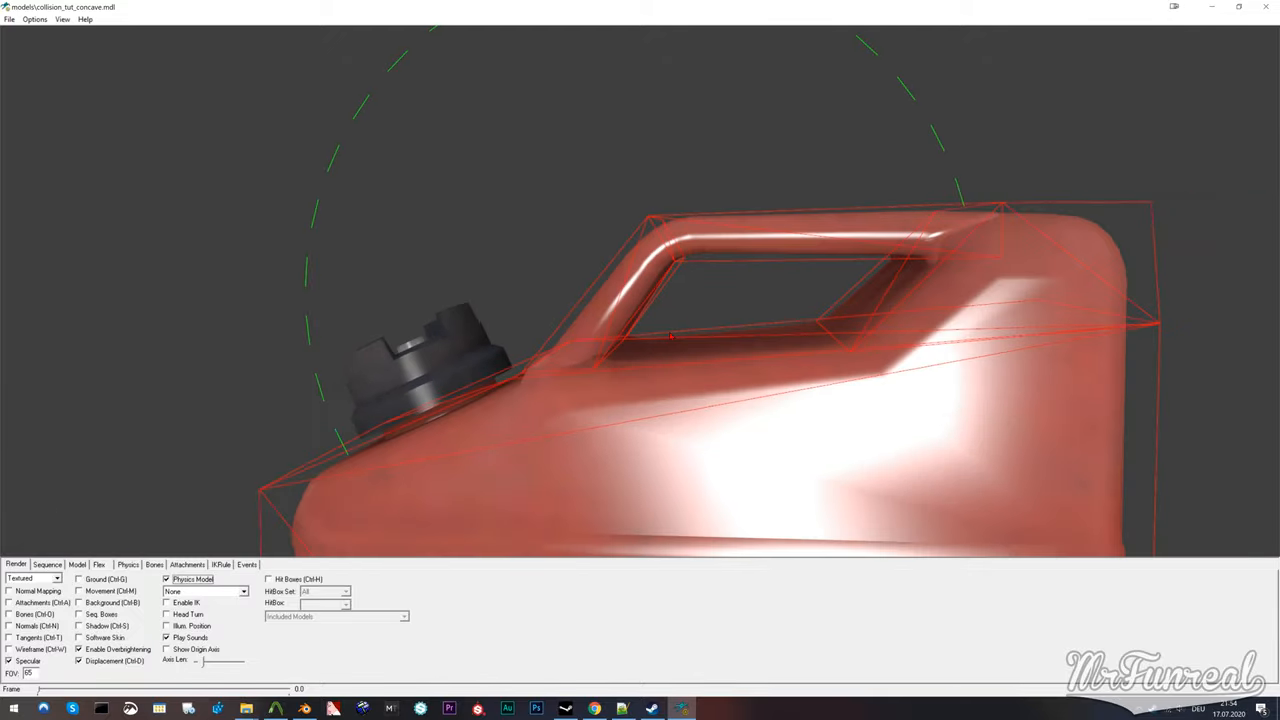
pyautogui.moveTo(700, 350); pyautogui.dragTo(590, 410)
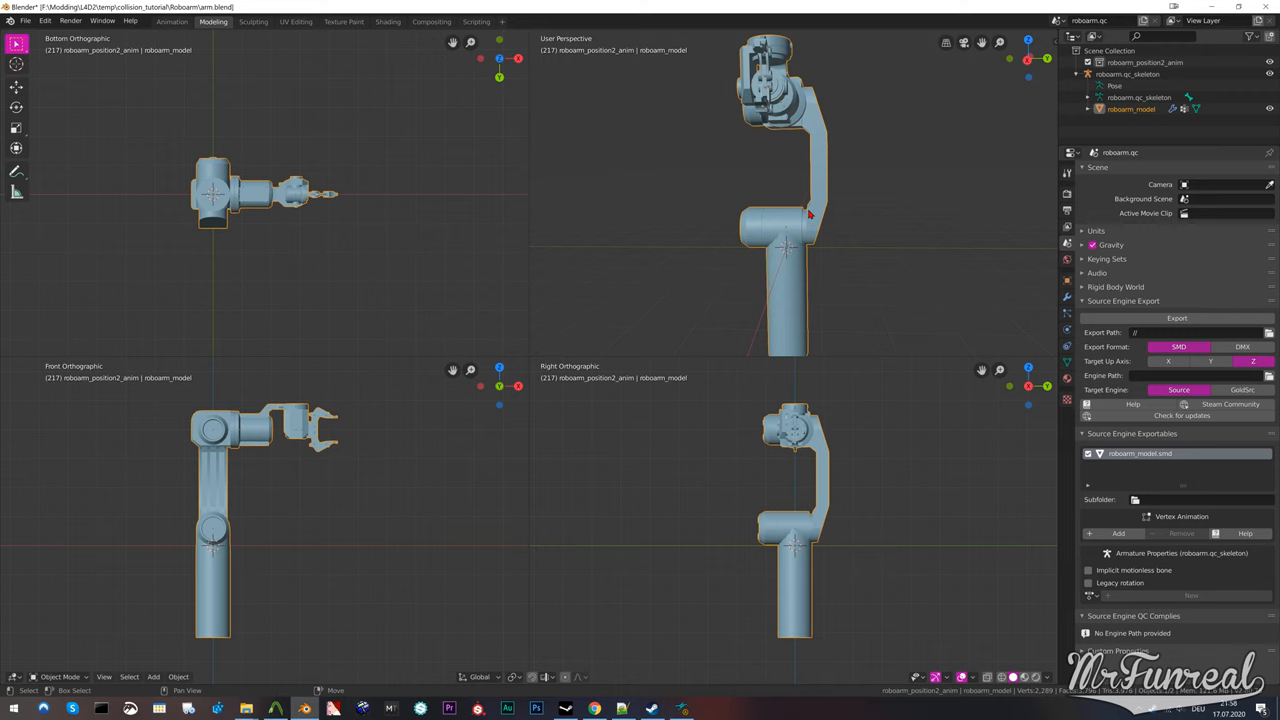
# Duplicate roboarm_model and rename the copy roboarm_phy.
pyautogui.press('shift+d')
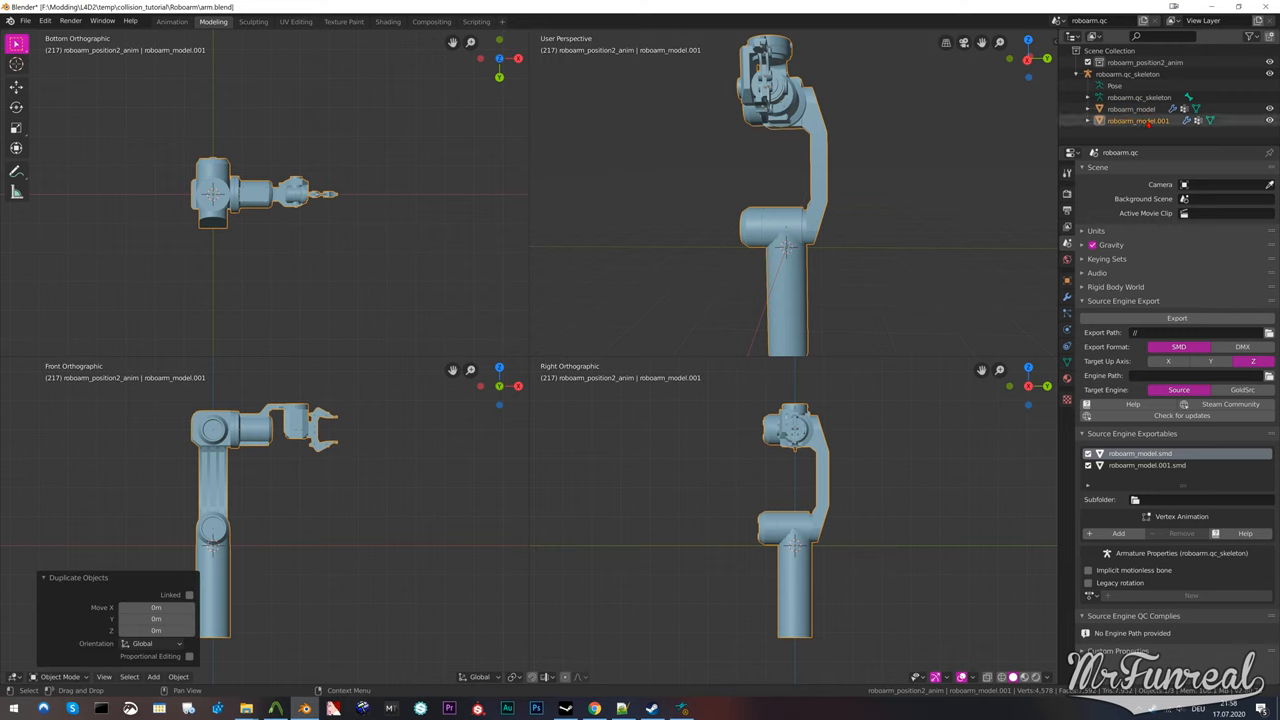
pyautogui.doubleClick(1138, 120)
pyautogui.write('roboarm_phy')
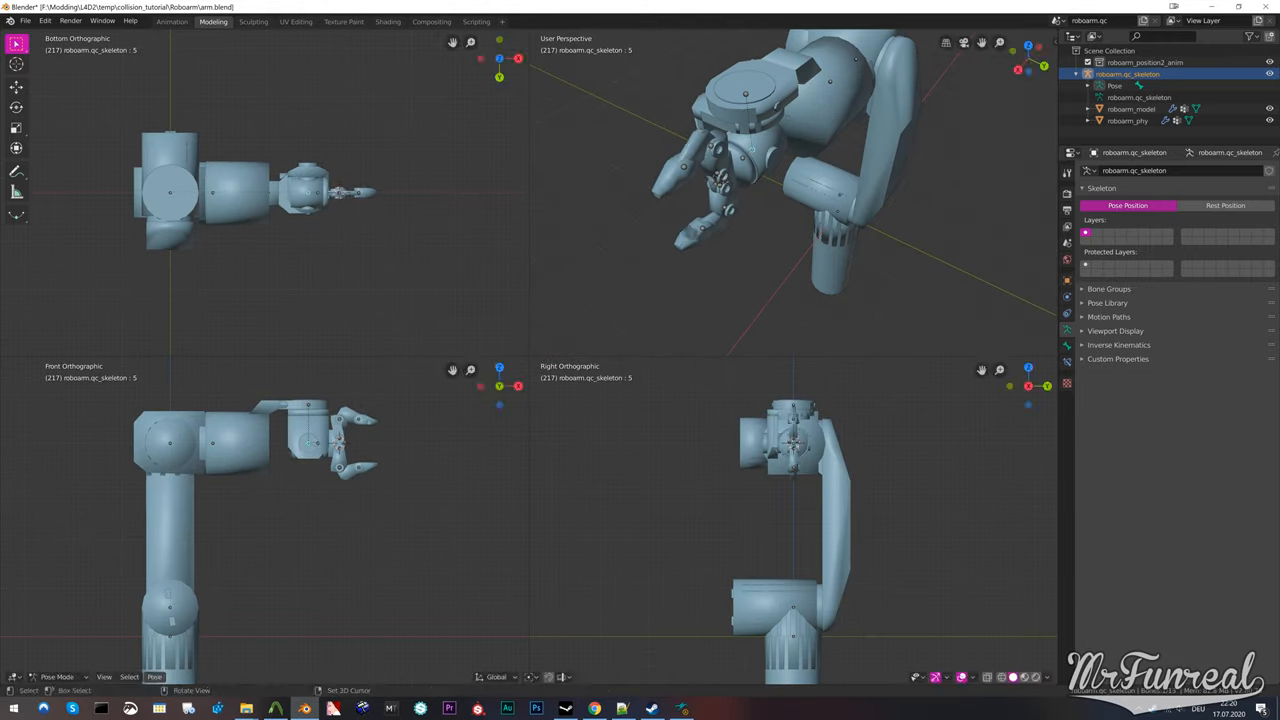
pyautogui.press('r')
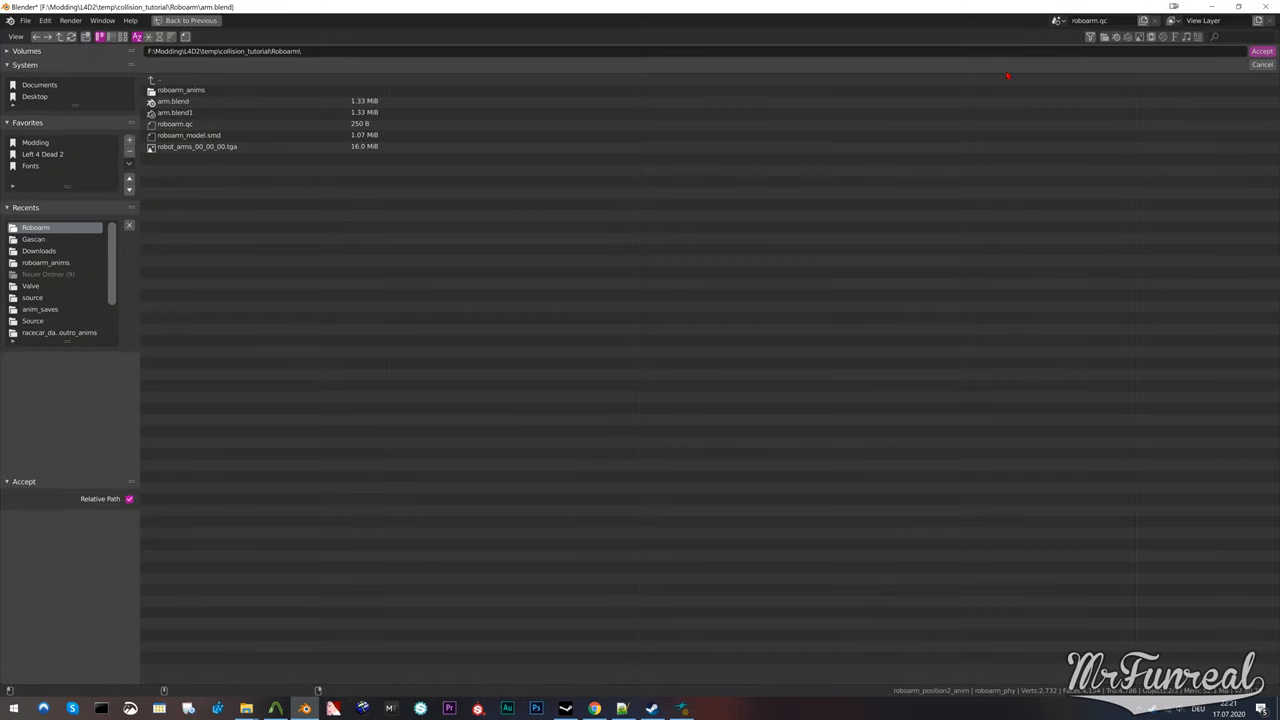
# Accept the roboarm project folder as the Source Engine export destination.
pyautogui.click(1260, 52)
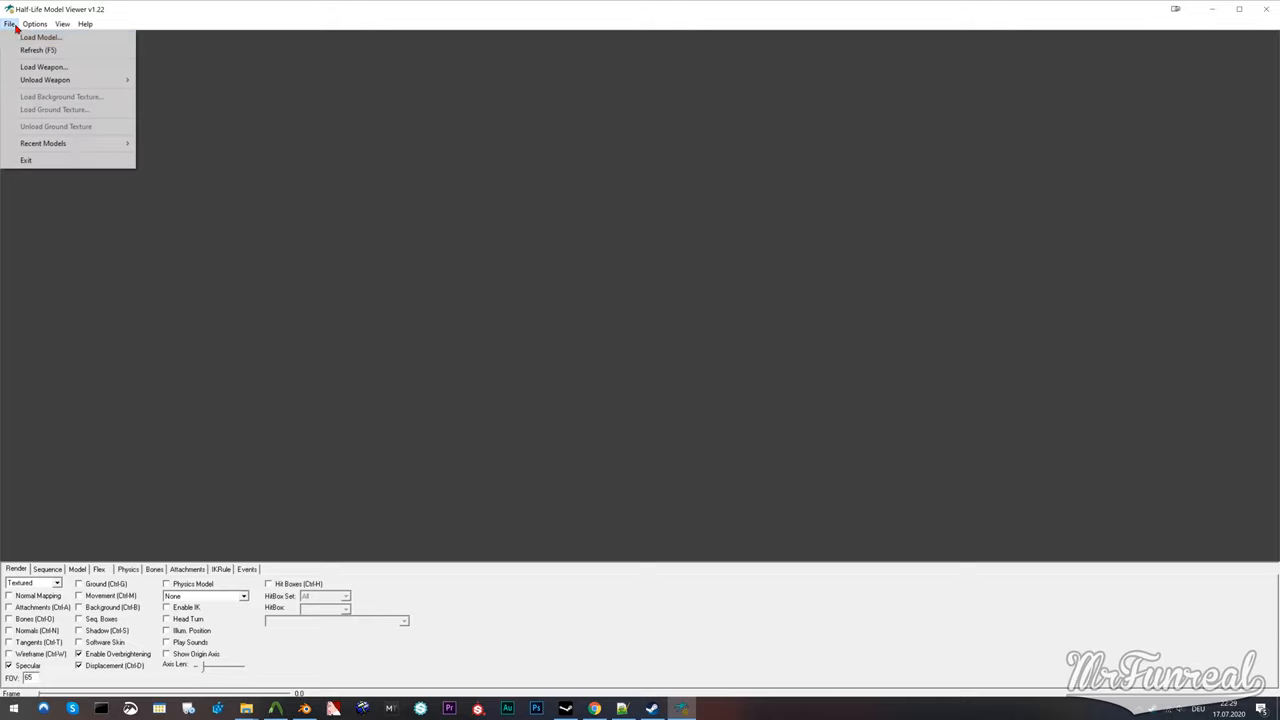
pyautogui.click(40, 36)
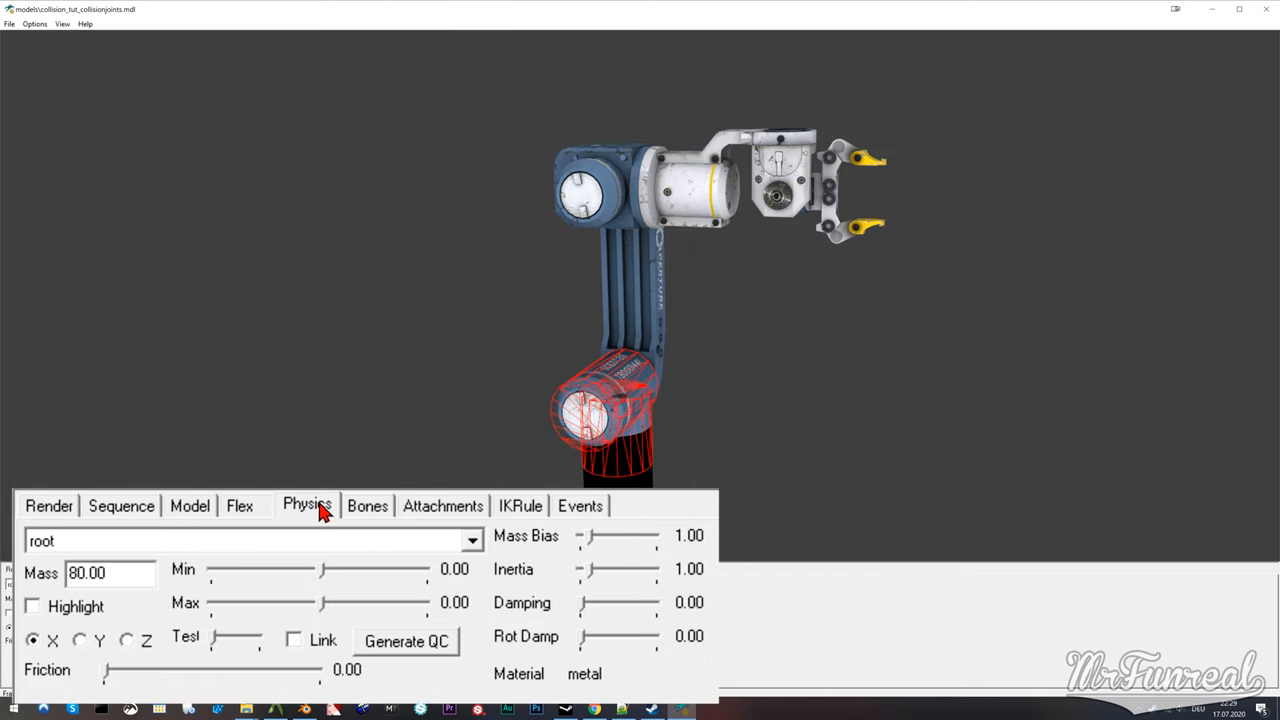
pyautogui.moveTo(366, 540)
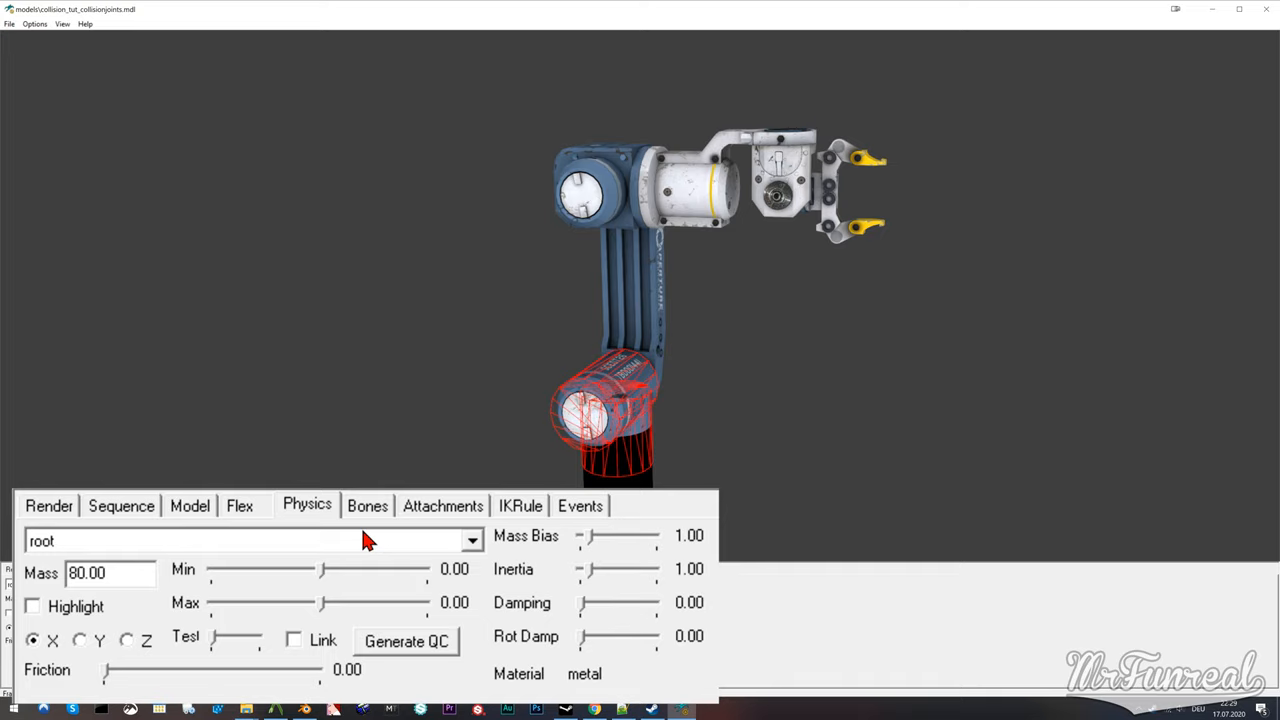
# Set the f12 finger's Z-axis minimum and maximum rotation limits with the sliders.
pyautogui.click(472, 540)
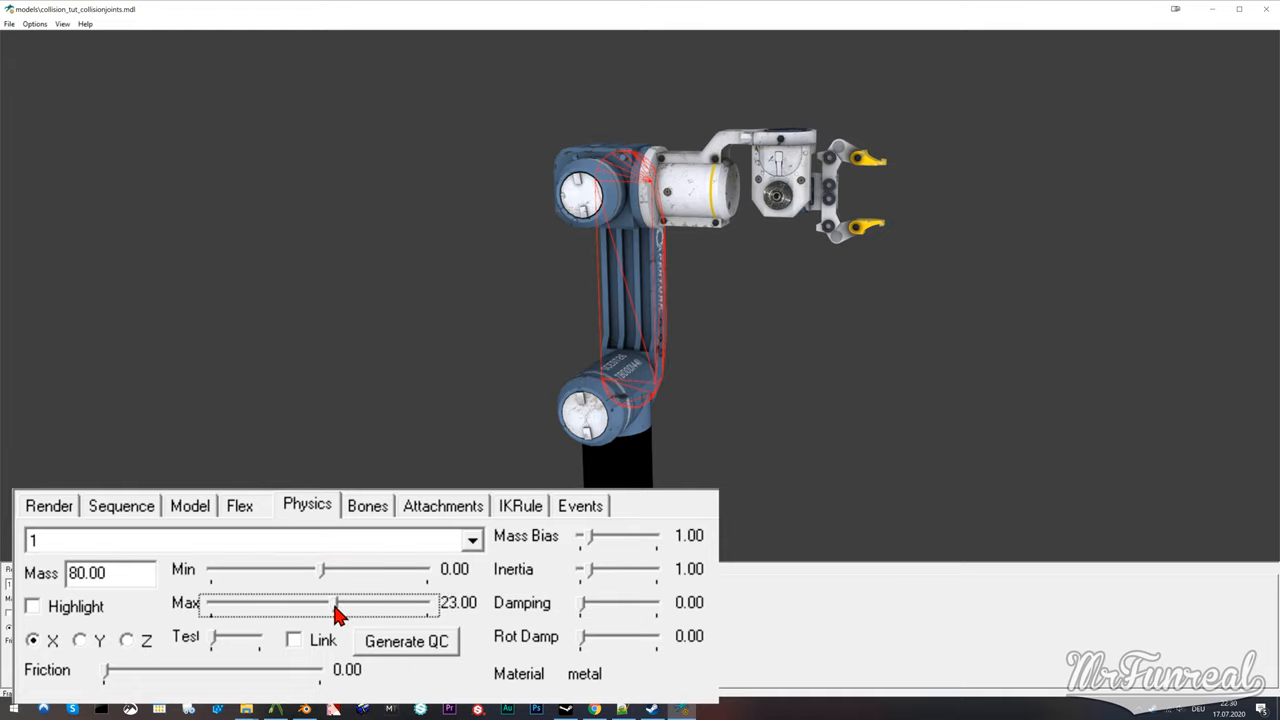
pyautogui.moveTo(336, 612); pyautogui.dragTo(364, 602)
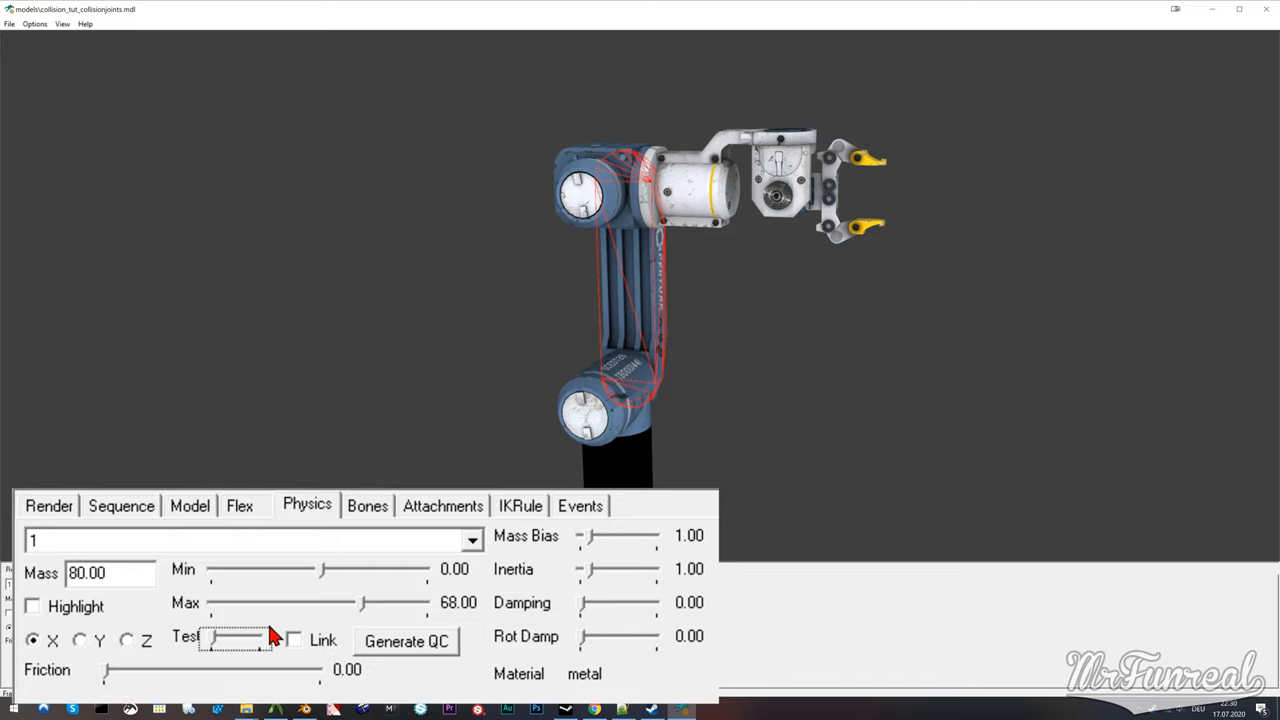
pyautogui.moveTo(338, 632)
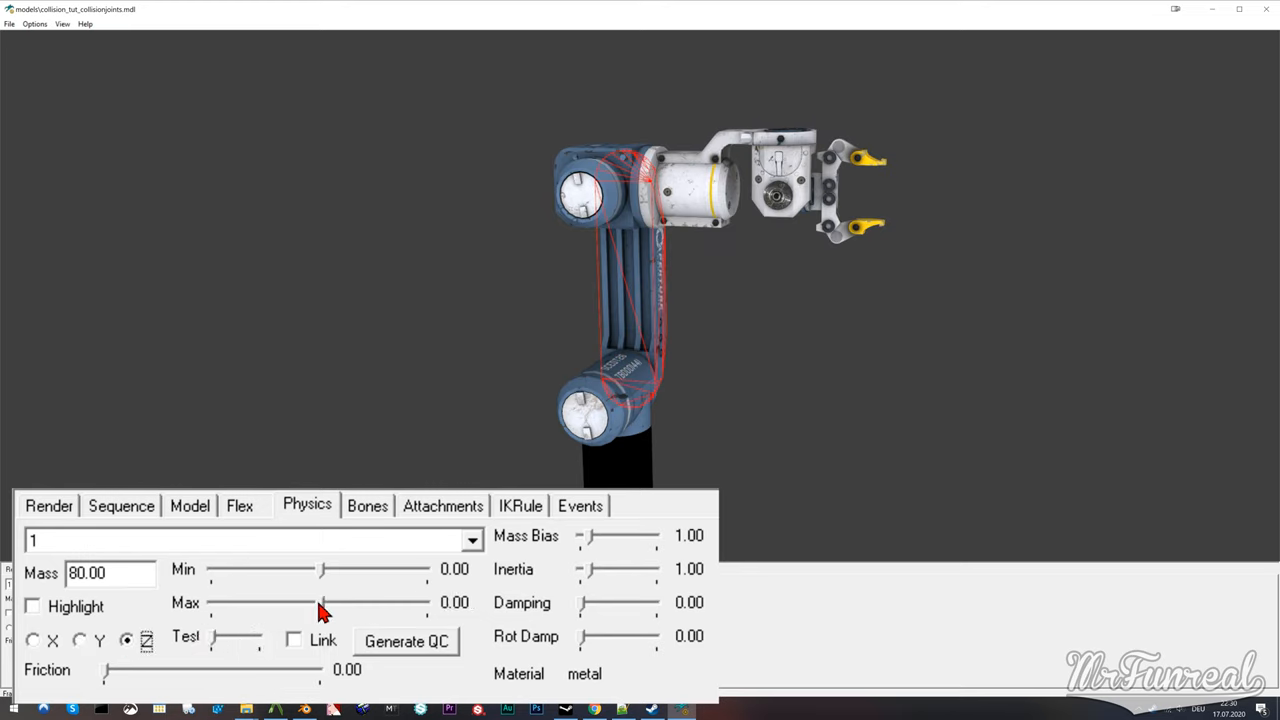
pyautogui.moveTo(322, 602); pyautogui.dragTo(376, 602)
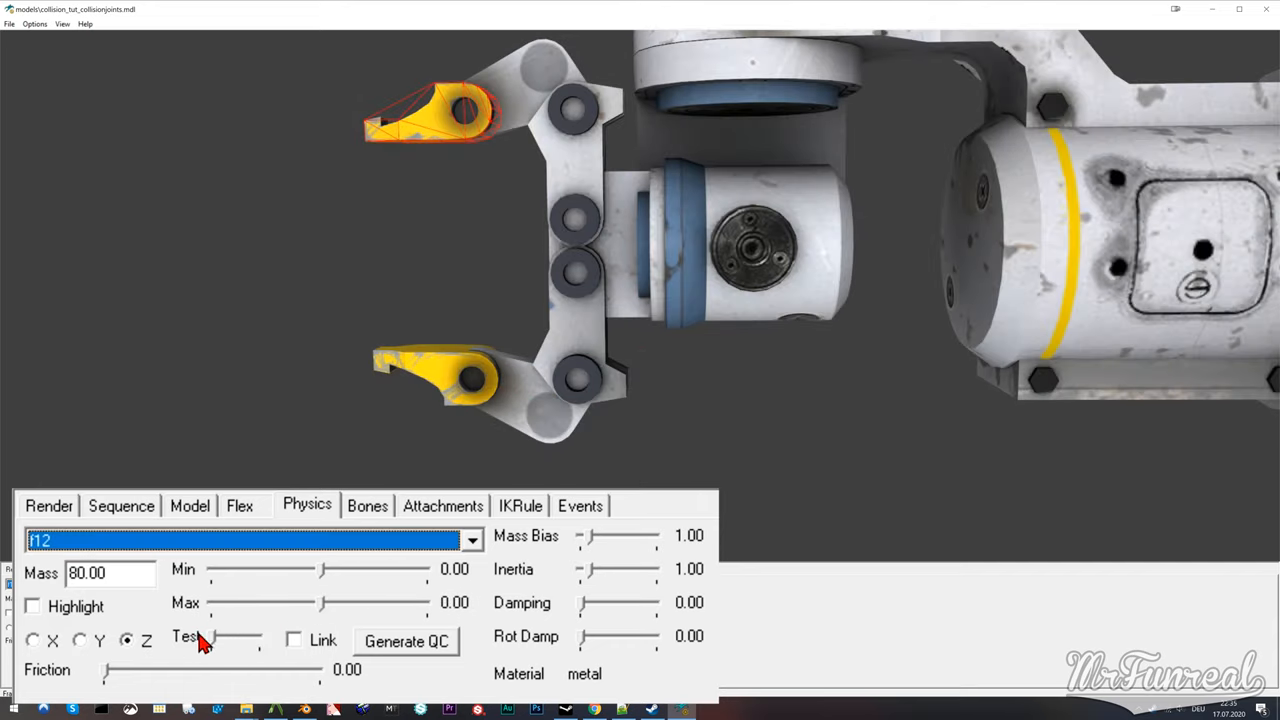
pyautogui.moveTo(210, 602); pyautogui.dragTo(350, 602)
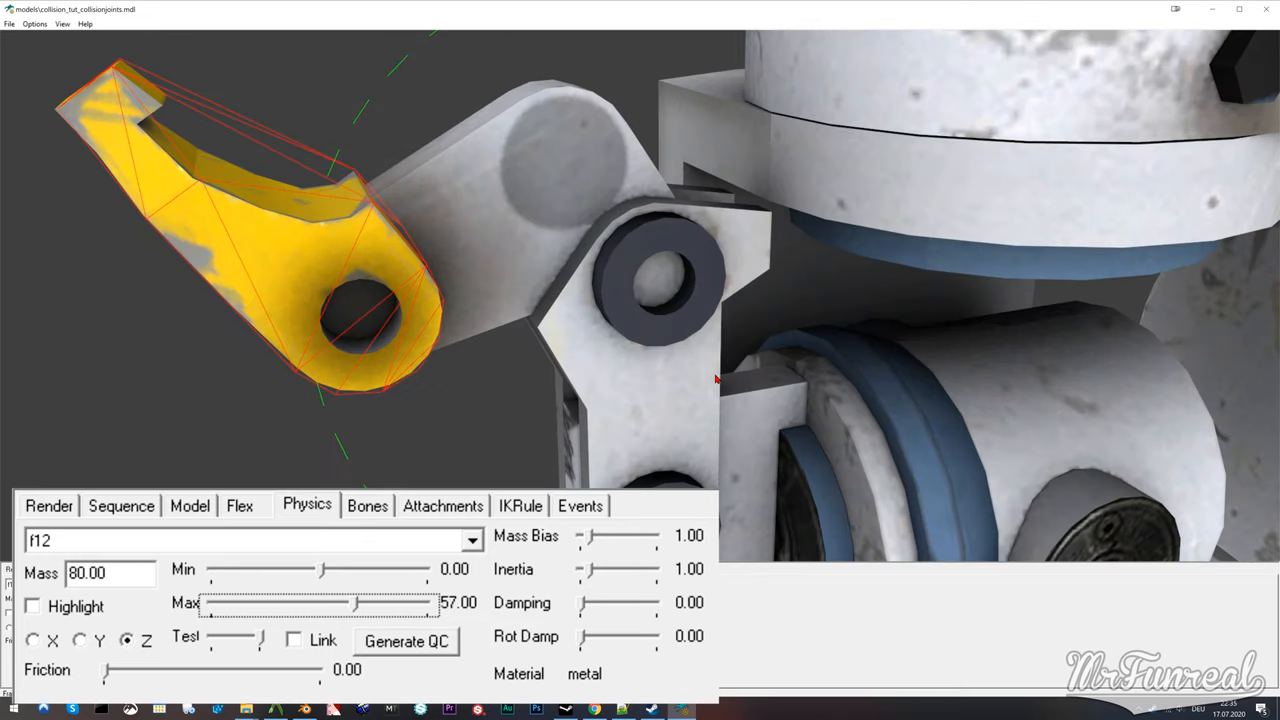
pyautogui.moveTo(356, 602); pyautogui.dragTo(360, 610)
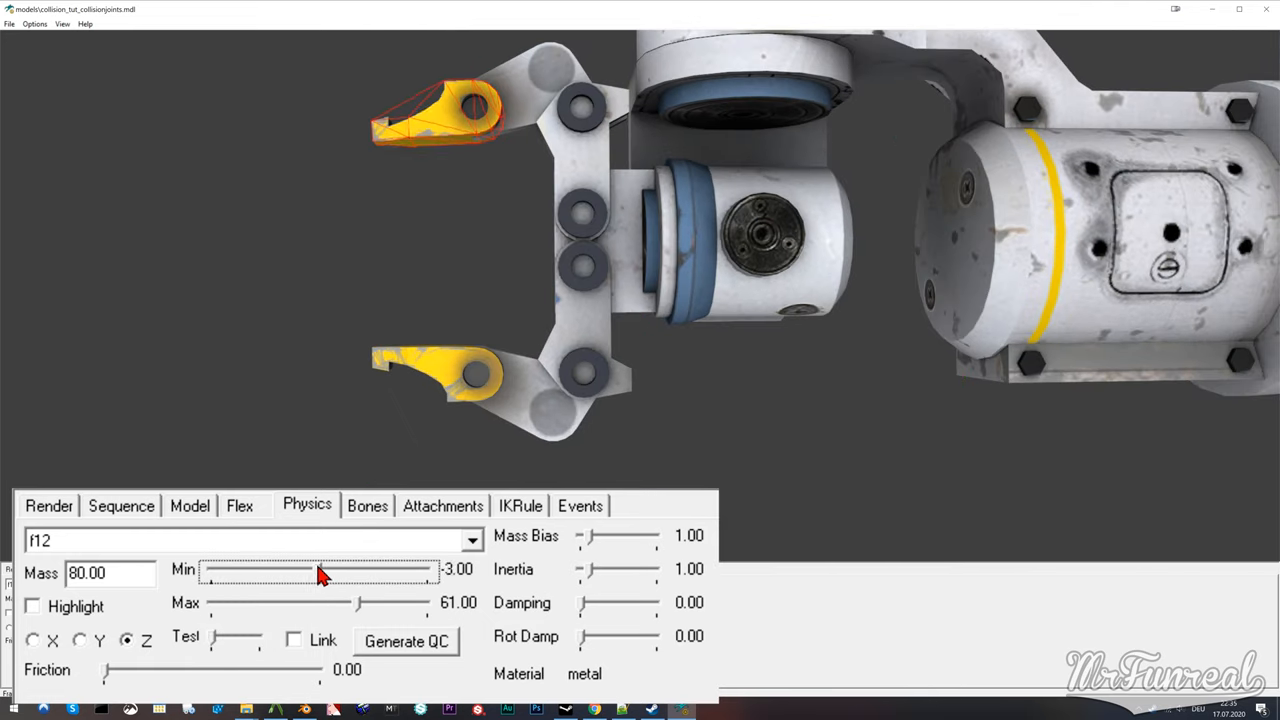
pyautogui.moveTo(320, 568); pyautogui.dragTo(216, 568)
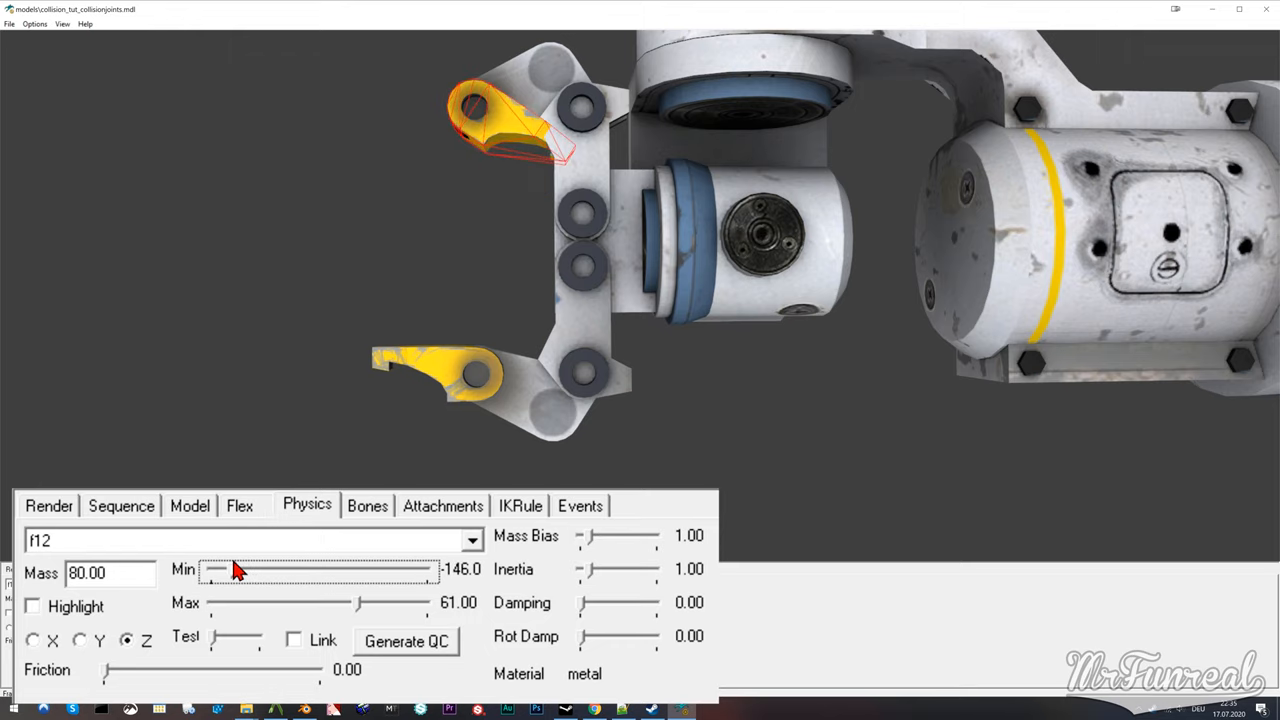
pyautogui.moveTo(218, 568); pyautogui.dragTo(250, 568)
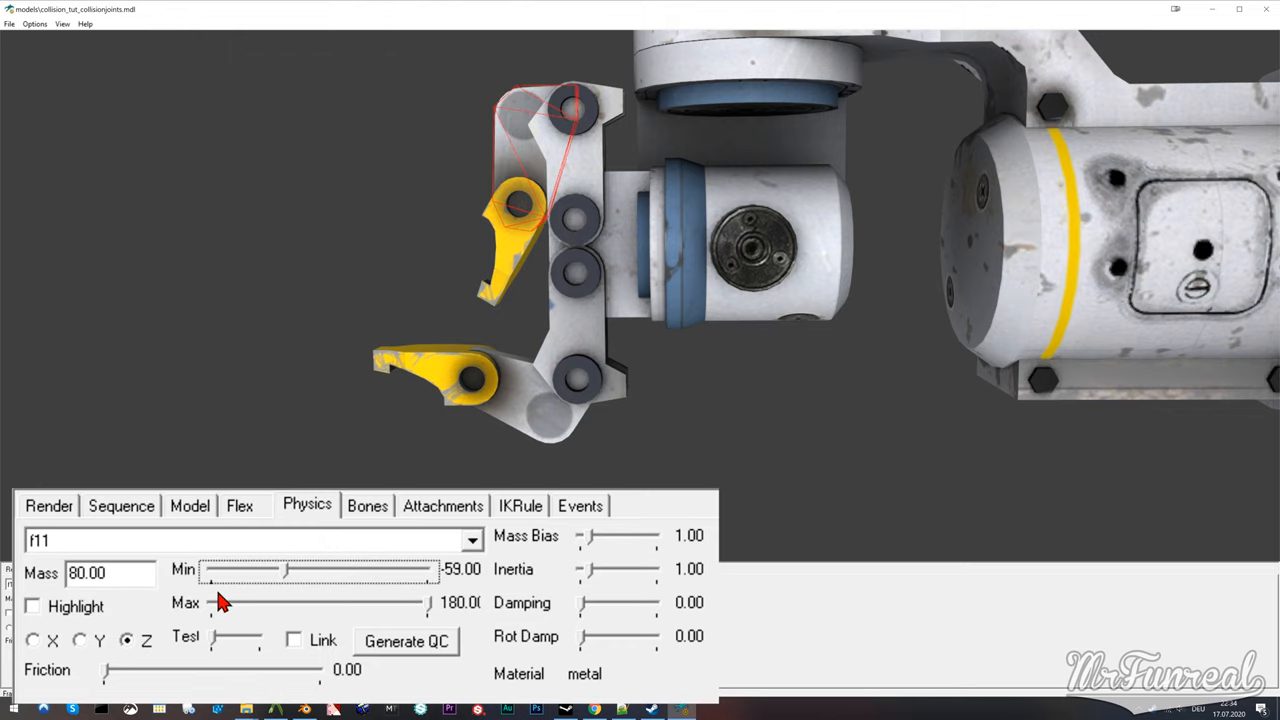
# Set Z-axis rotation limits for fingers f11 and f22 and check their ranges.
pyautogui.moveTo(288, 568); pyautogui.dragTo(284, 568)
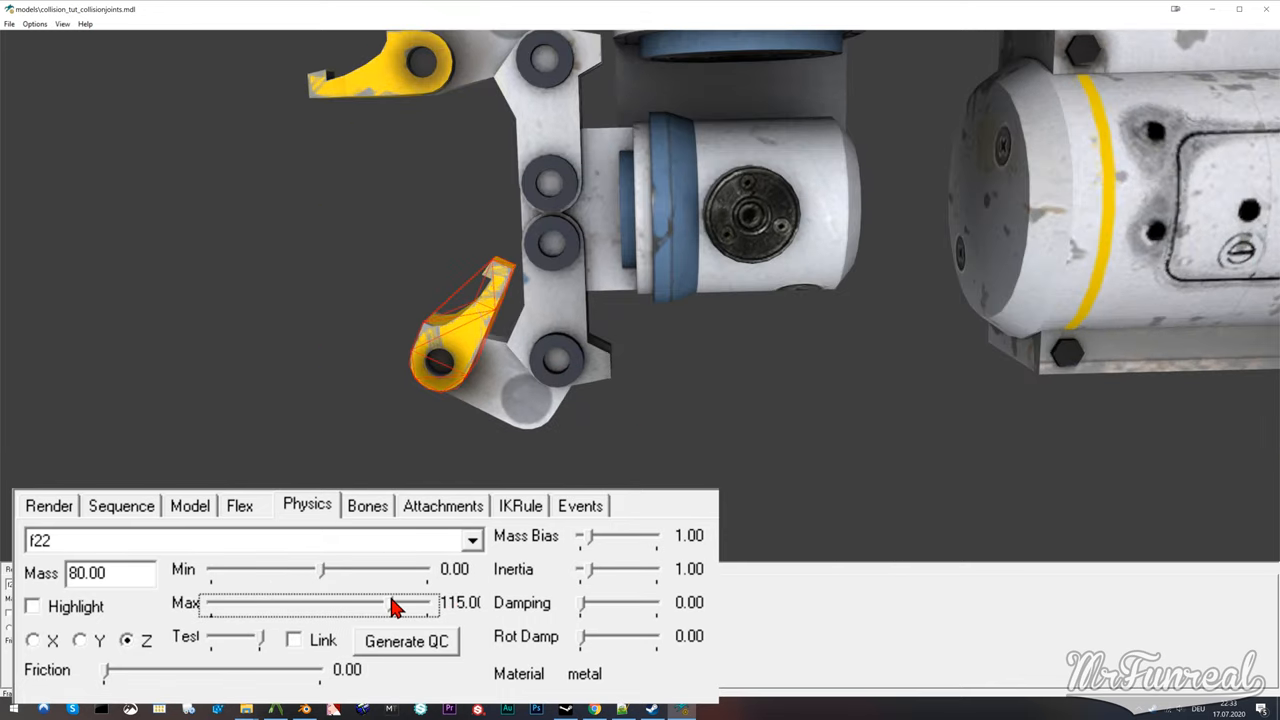
pyautogui.moveTo(396, 604); pyautogui.dragTo(324, 604)
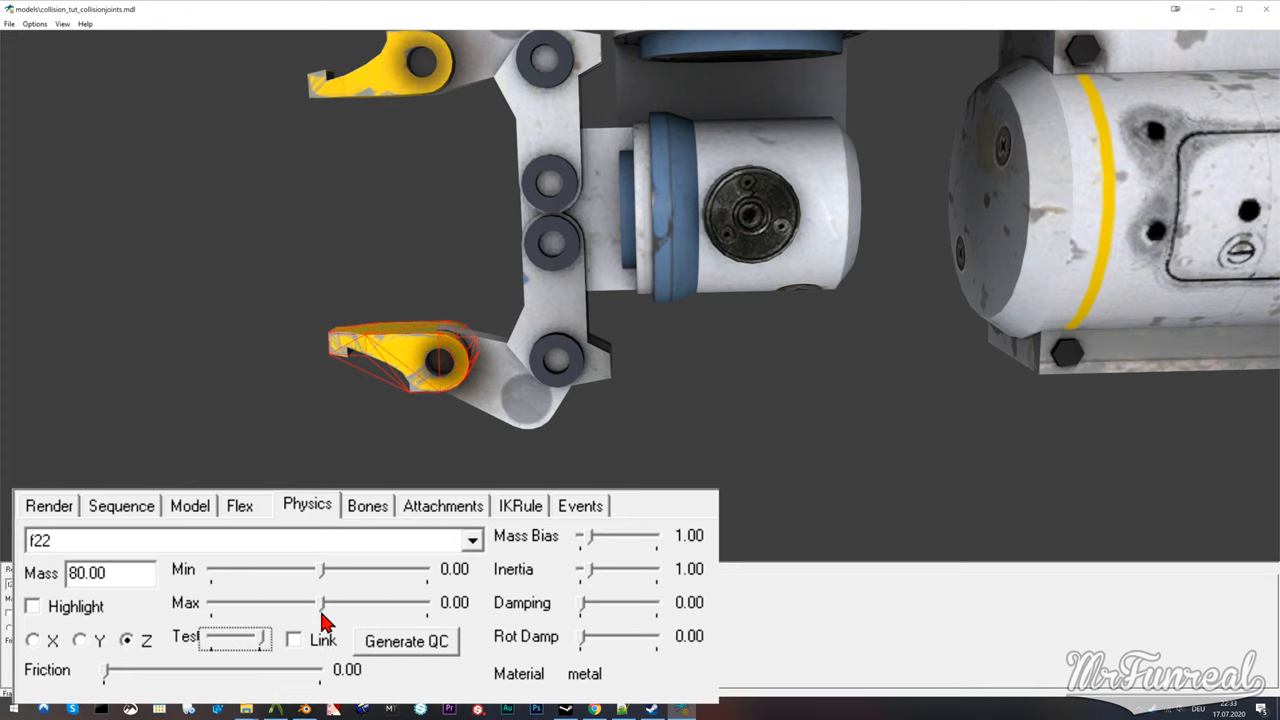
pyautogui.moveTo(324, 602); pyautogui.dragTo(360, 602)
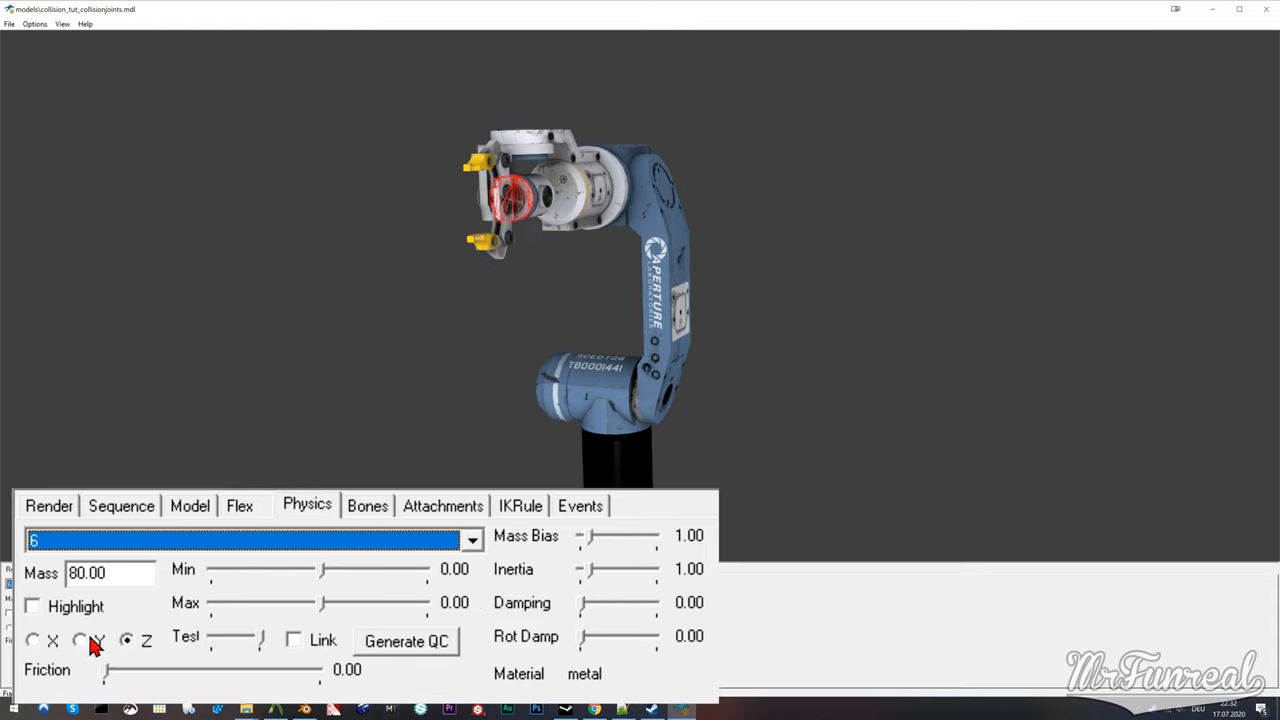
pyautogui.click(250, 540)
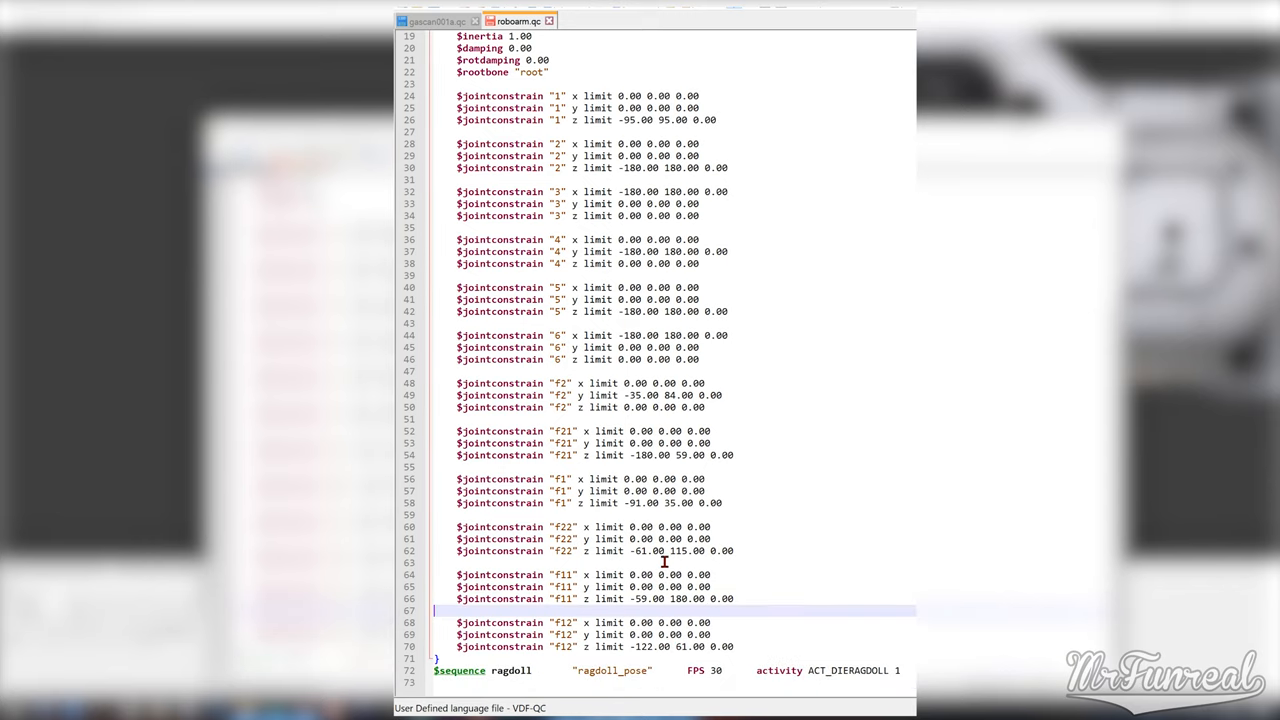
# Make the single $collisionjoints block use roboarm_phy with $concaveperjoint, ragdoll sequence on roboarm_model.
pyautogui.scroll(3)
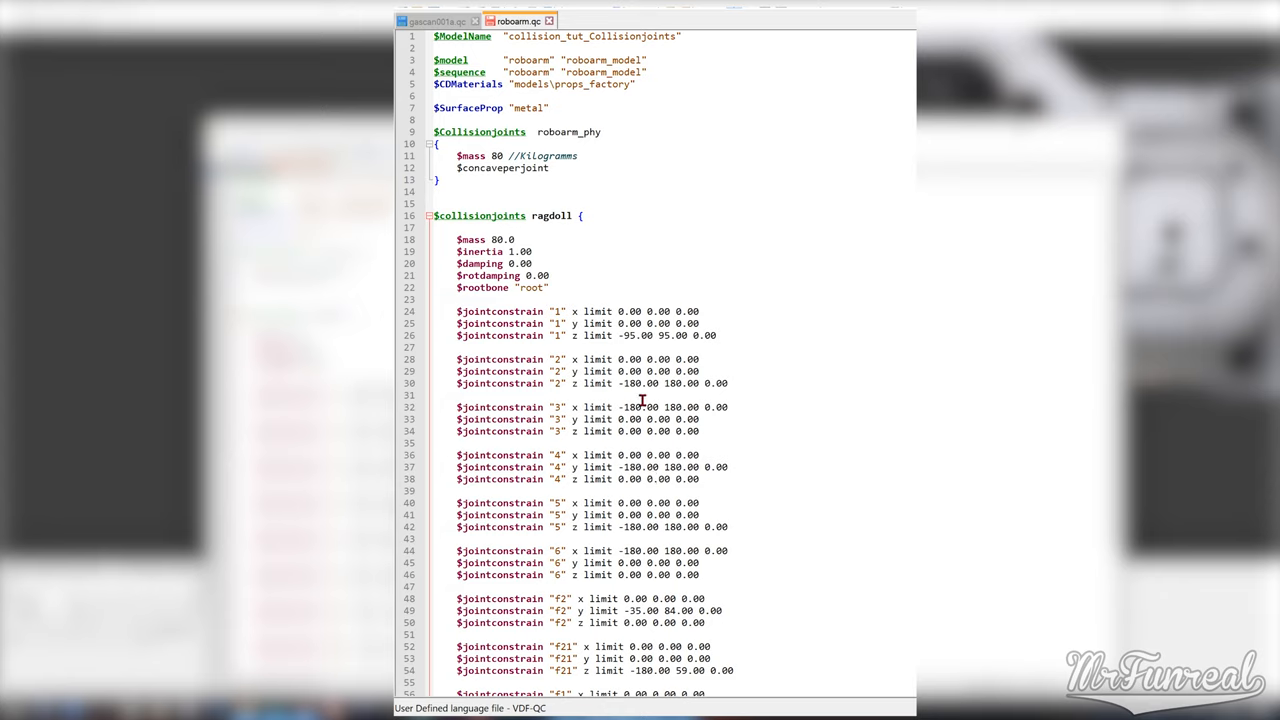
pyautogui.moveTo(560, 188)
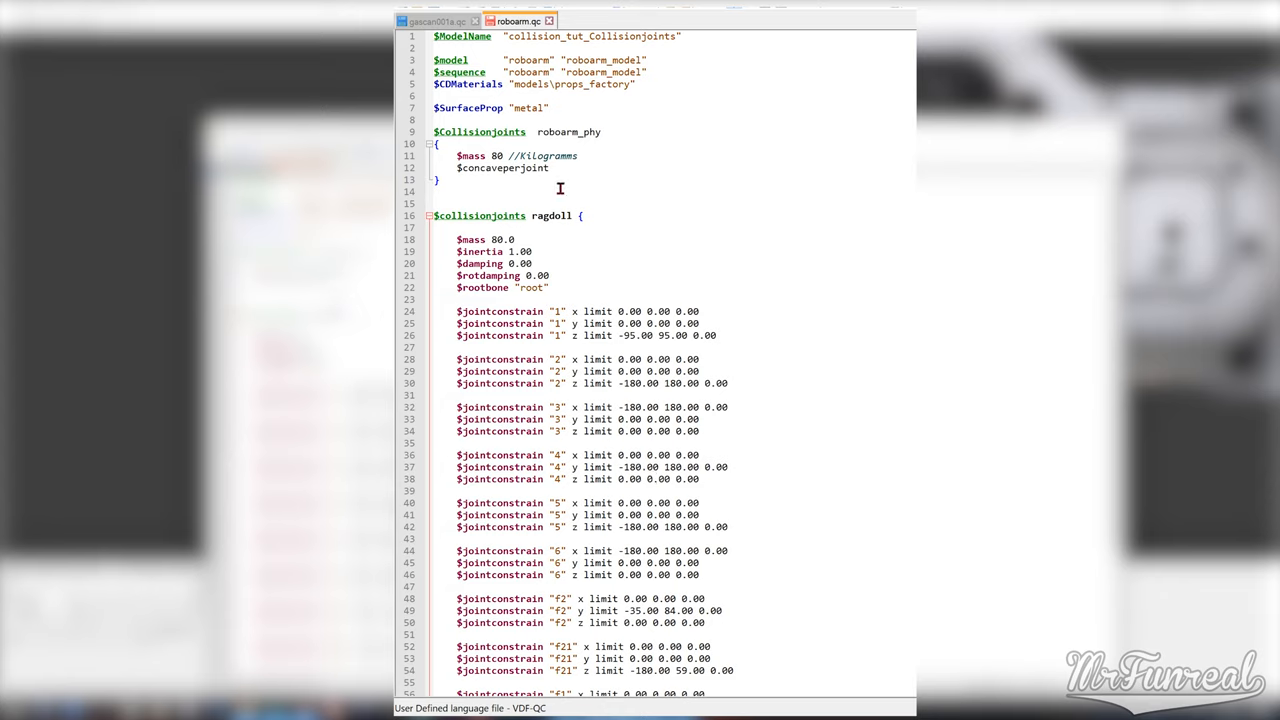
pyautogui.doubleClick(568, 132)
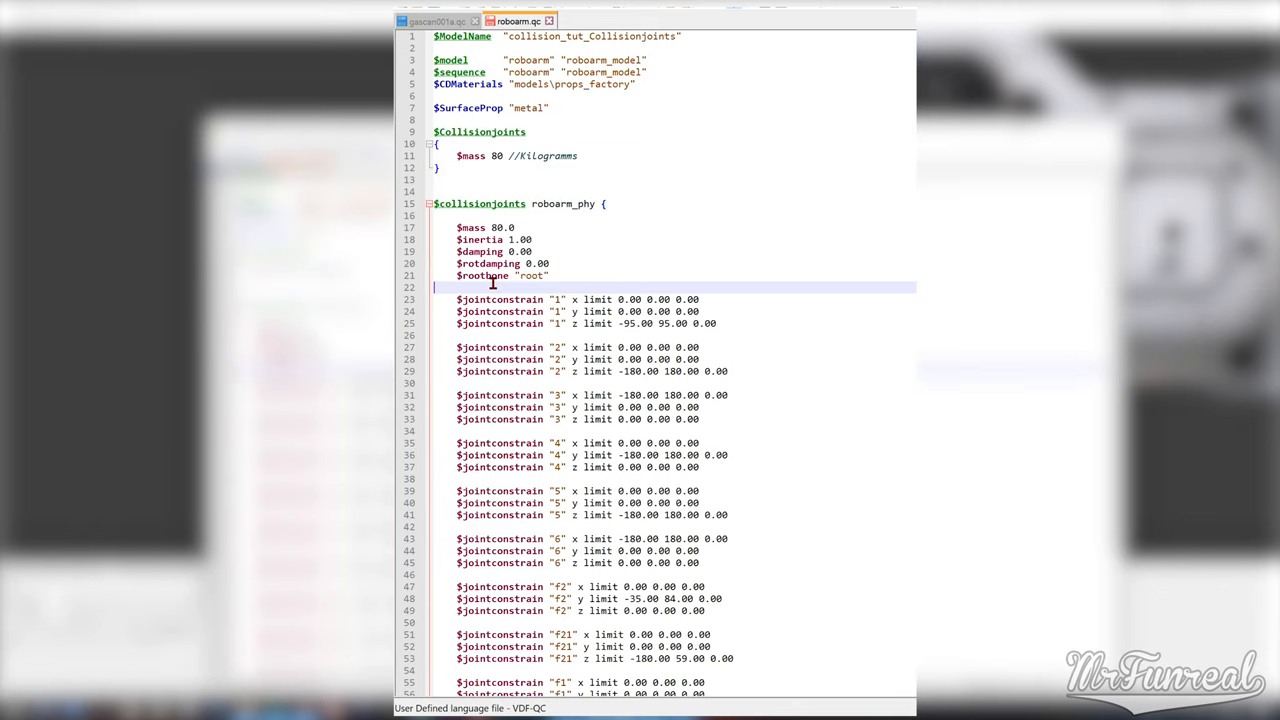
pyautogui.write('$concaveperjoint')
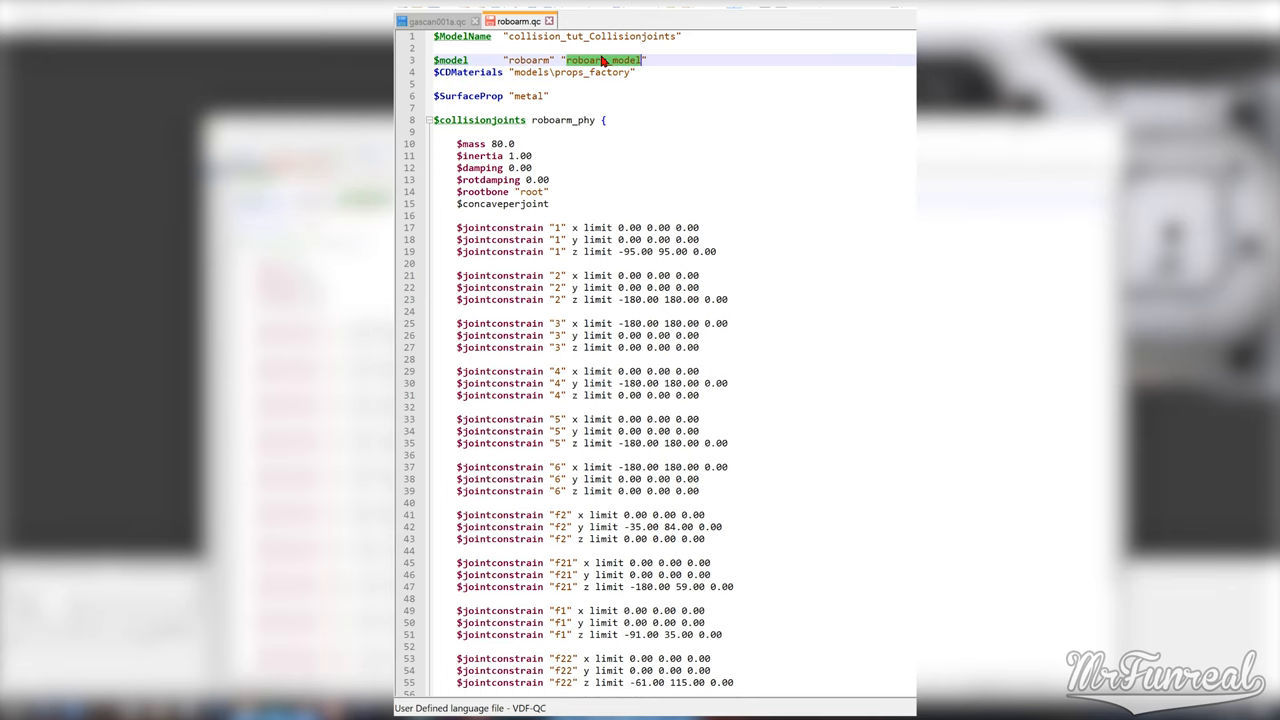
pyautogui.scroll(-3)
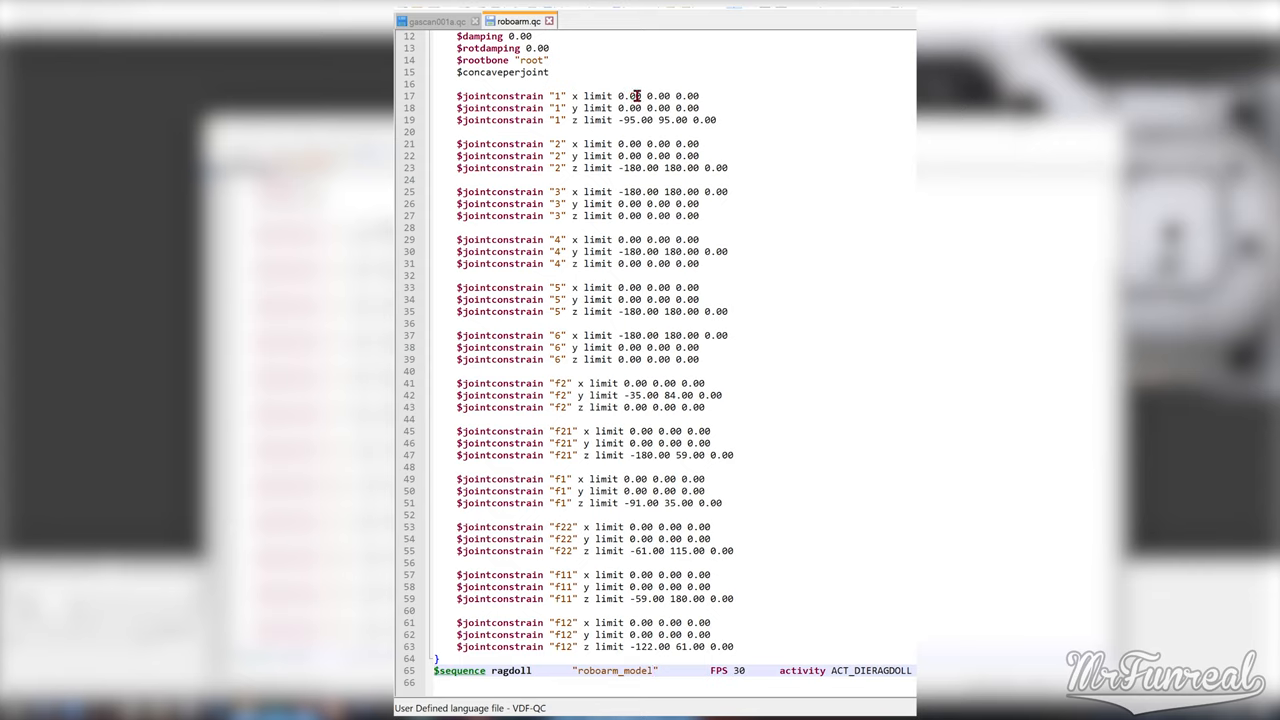
# Replace every 0.00 joint limit in roboarm.qc with 0.05.
pyautogui.click(656, 670)
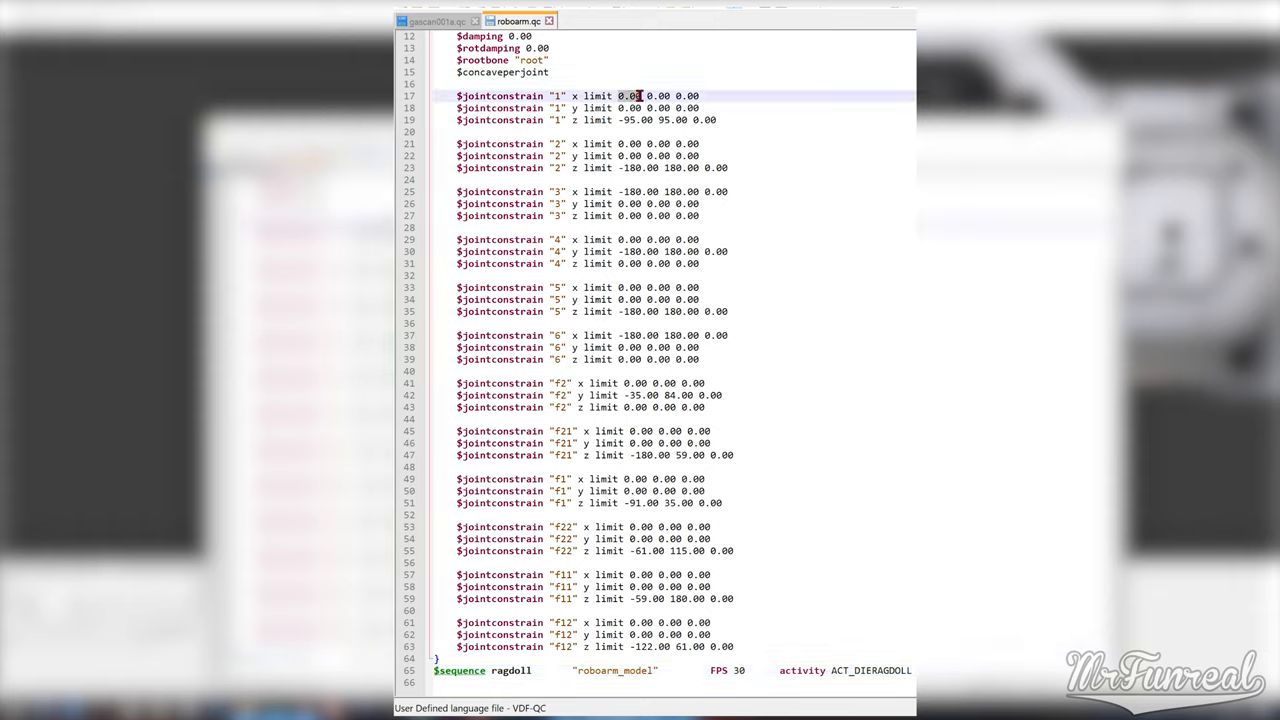
pyautogui.press('Ctrl+f')
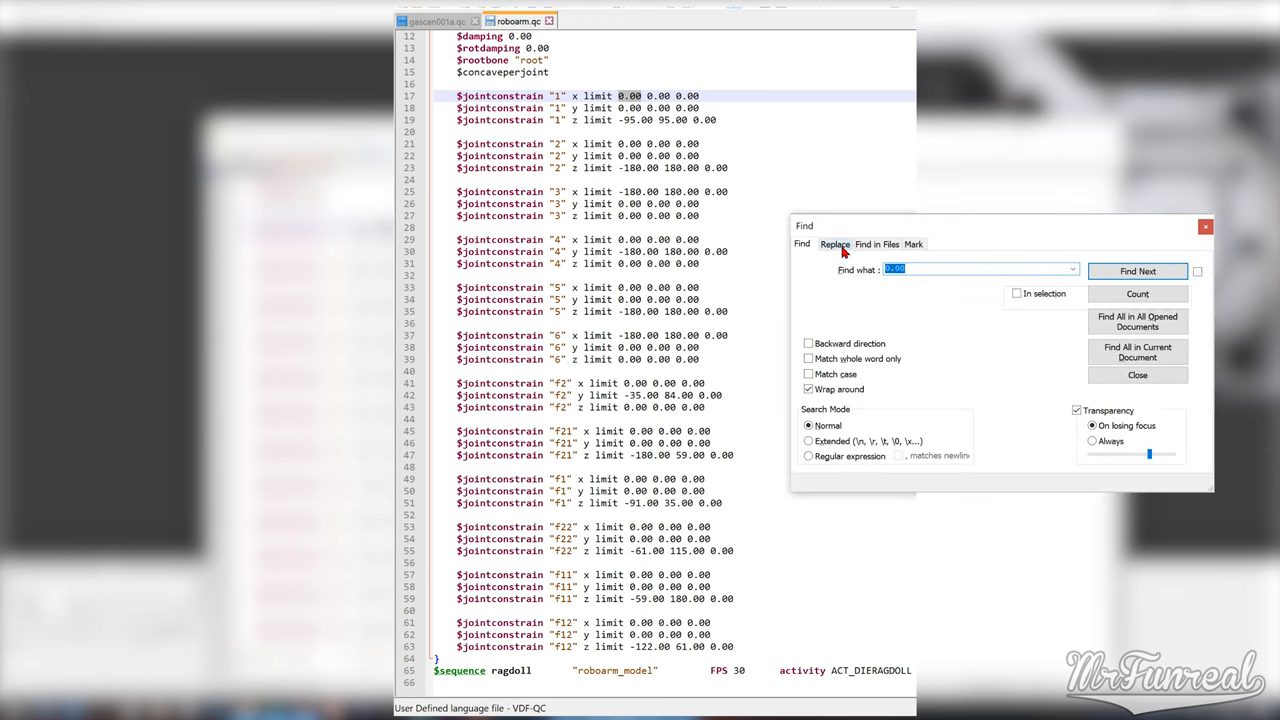
pyautogui.click(836, 244)
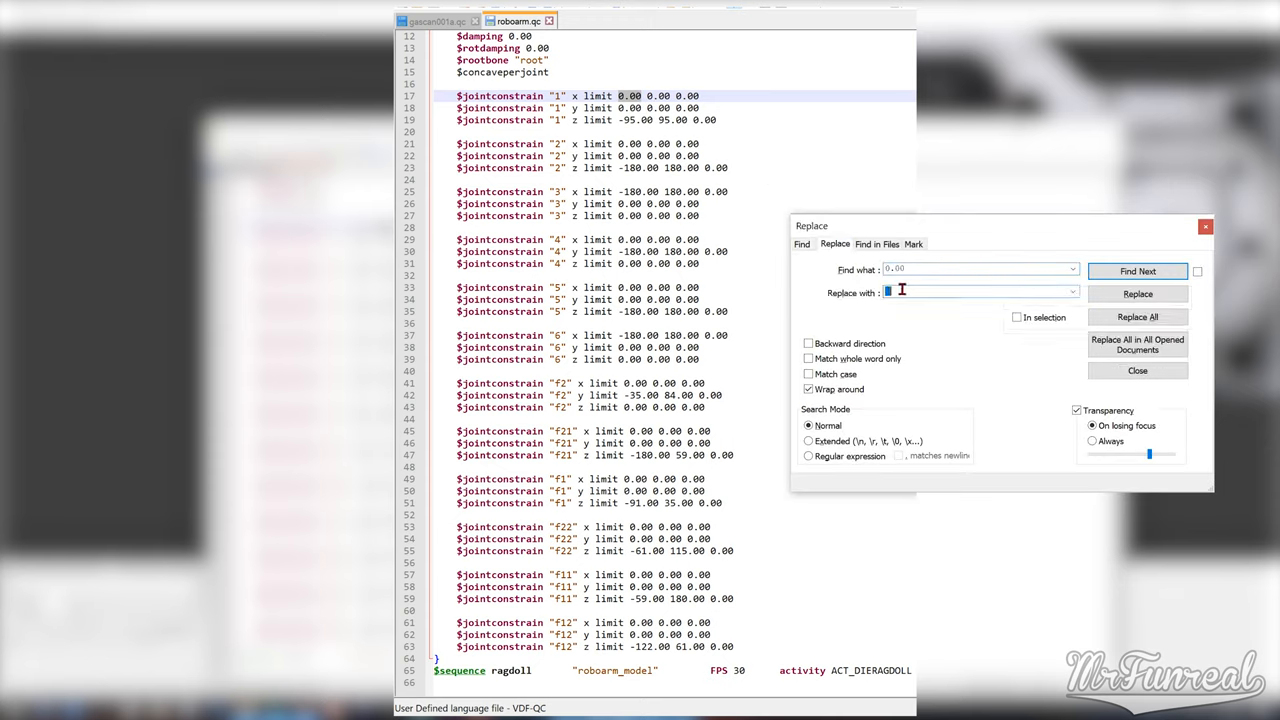
pyautogui.write('0.05')
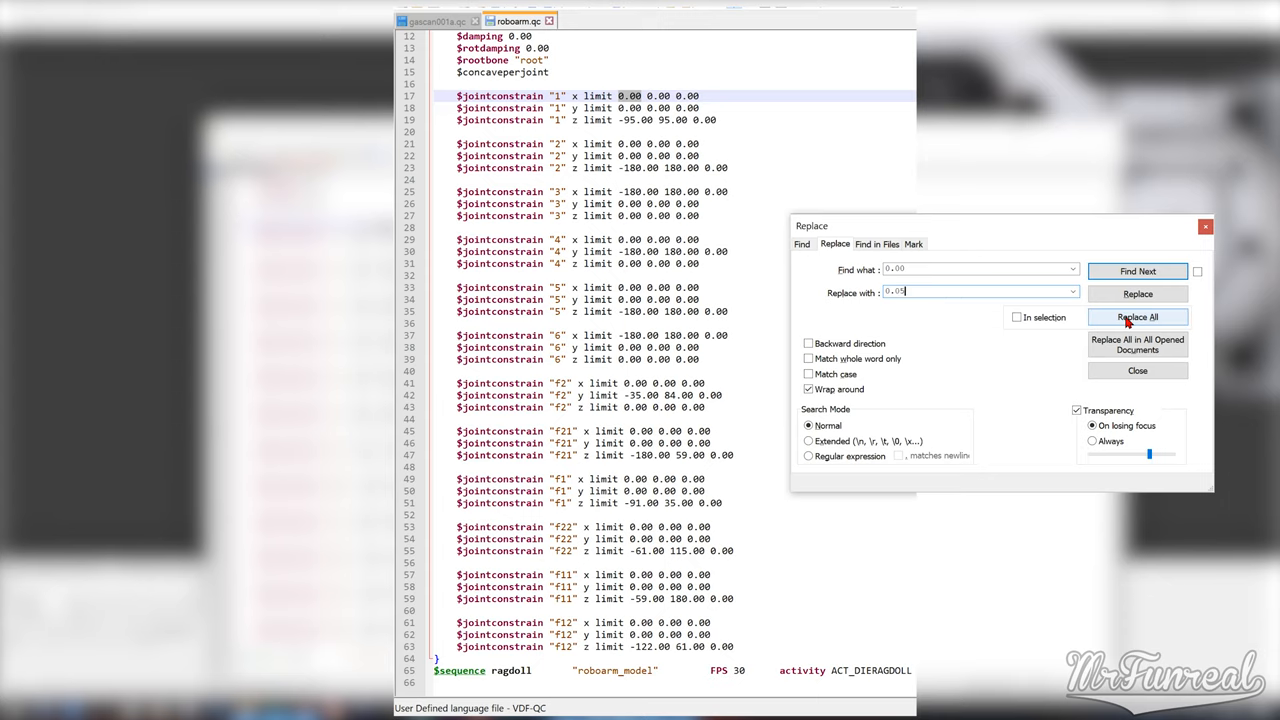
pyautogui.click(1136, 316)
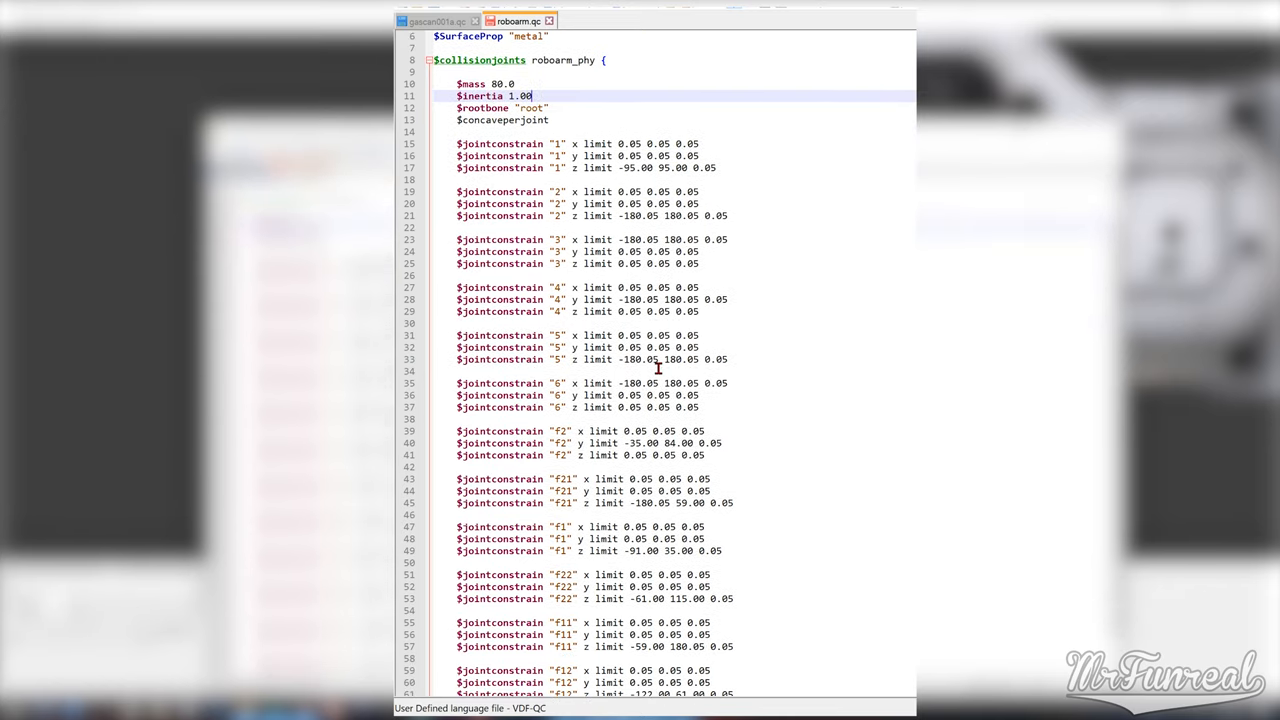
# Save the QC, then spawn and grab the robot arm ragdoll in Garry's Mod.
pyautogui.scroll(-3)
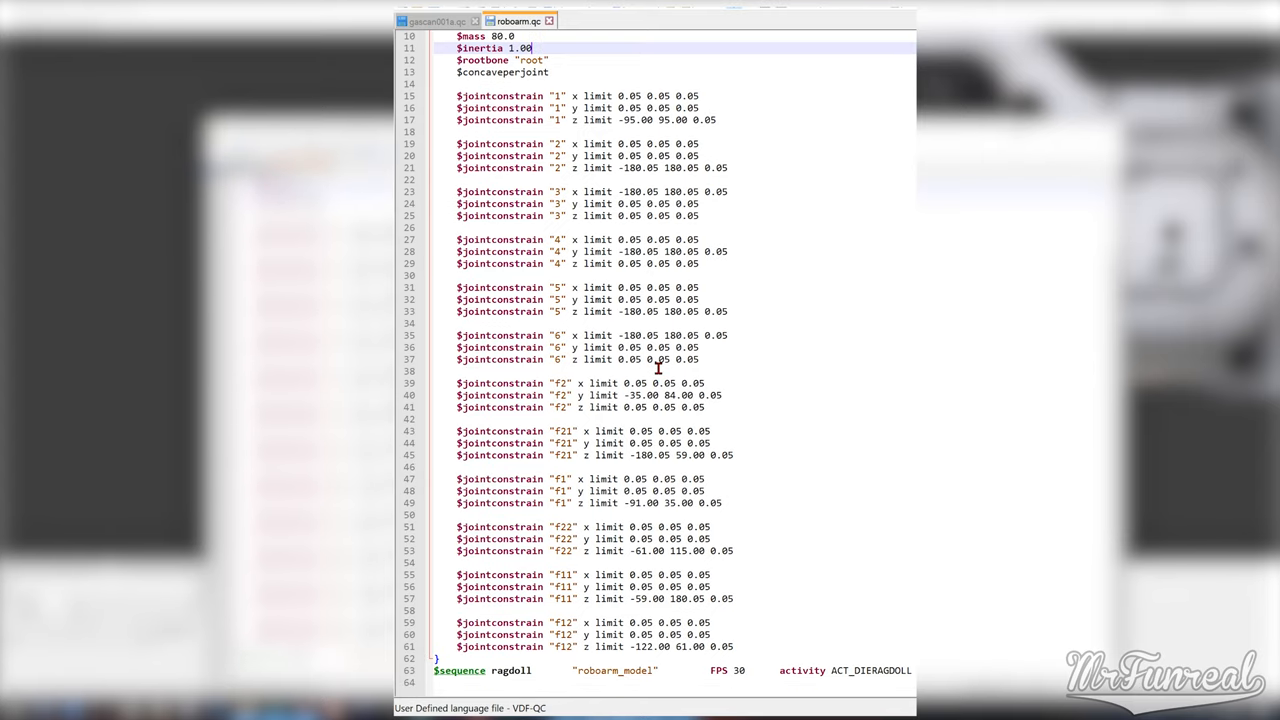
pyautogui.click(622, 302)
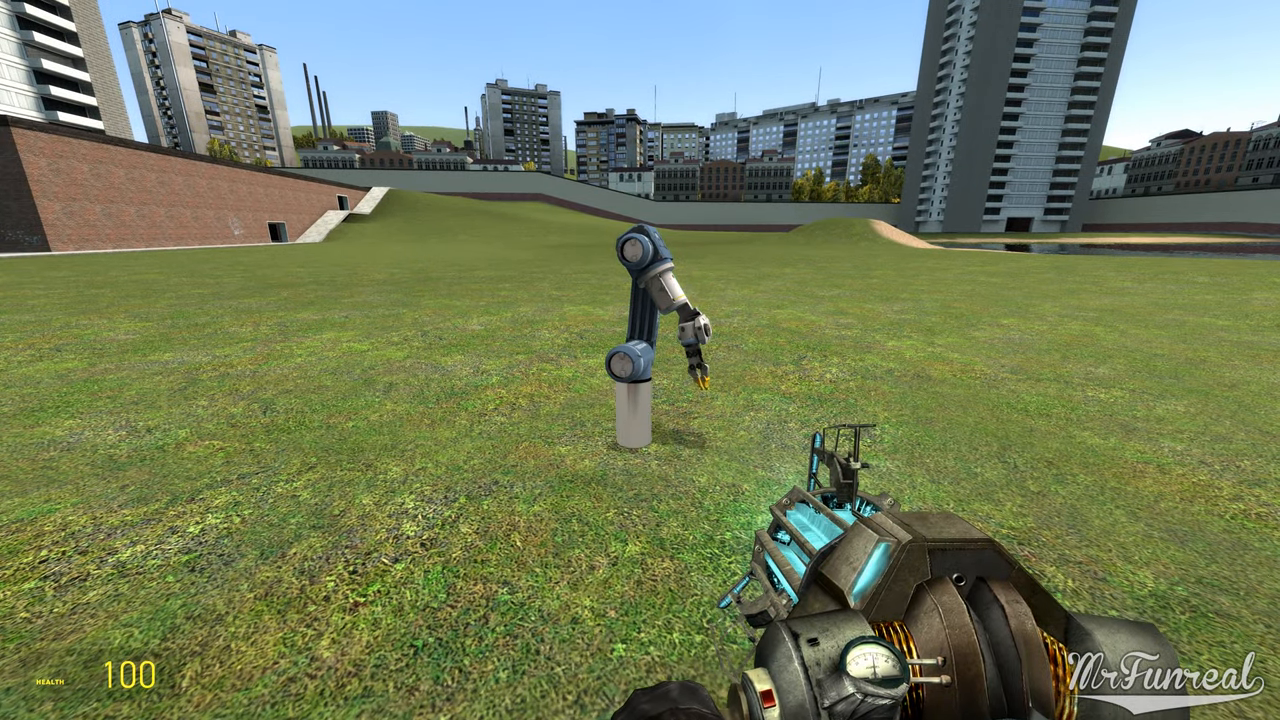
pyautogui.click(640, 360)
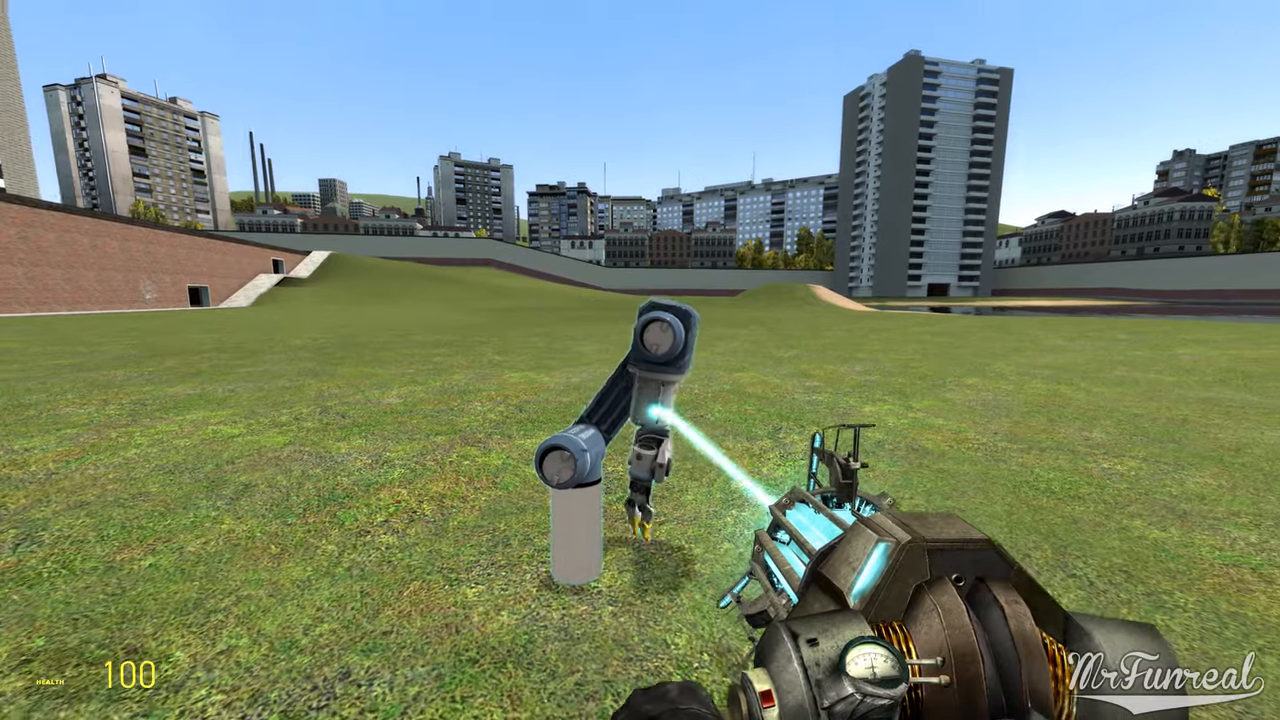